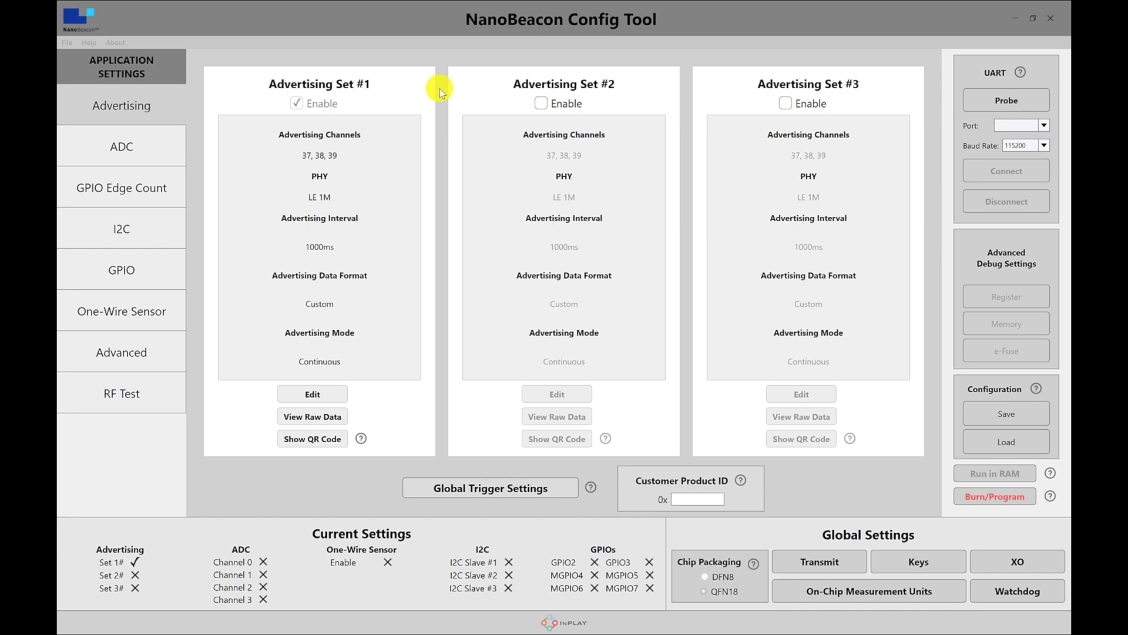
pyautogui.moveTo(452, 133)
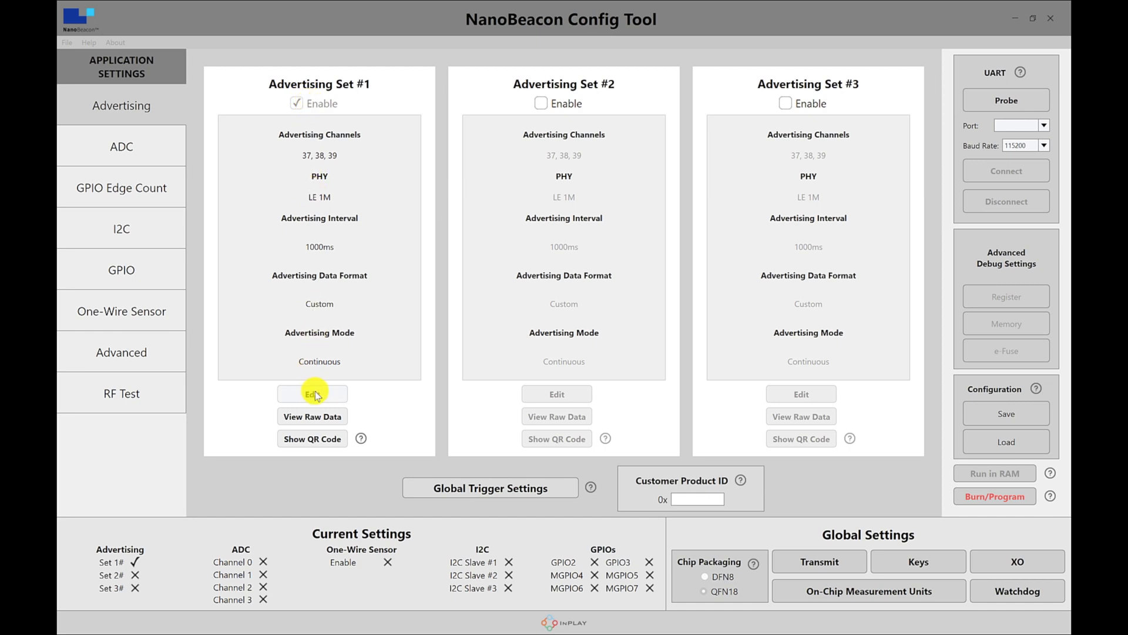
# Edit Advertising Set #1 and change its data format from Custom to iBeacon
pyautogui.click(311, 394)
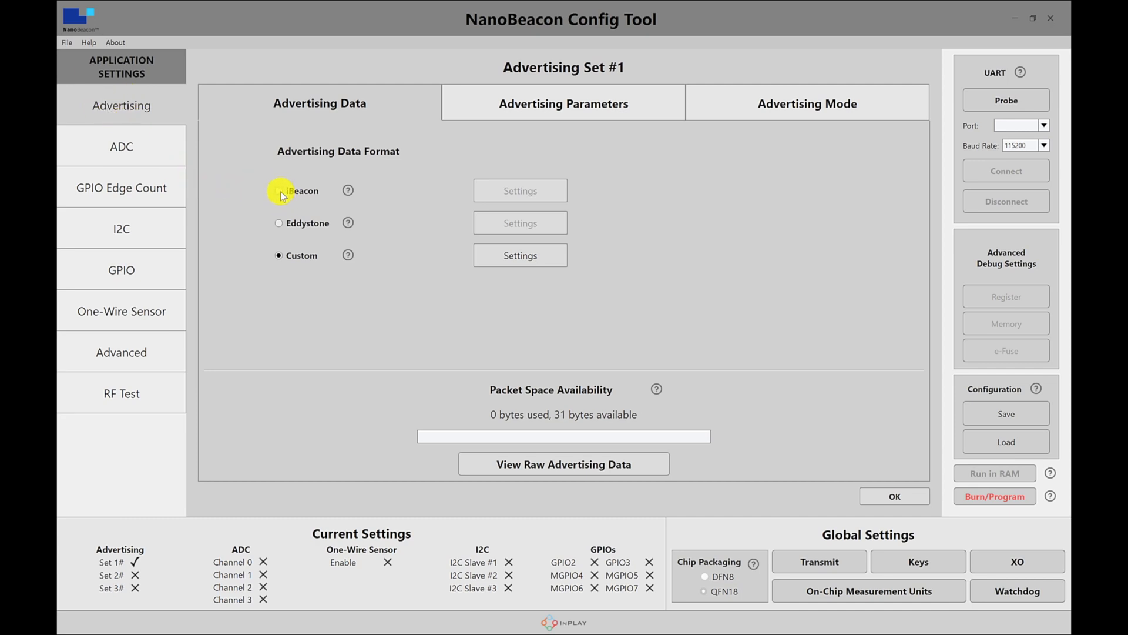
pyautogui.click(279, 190)
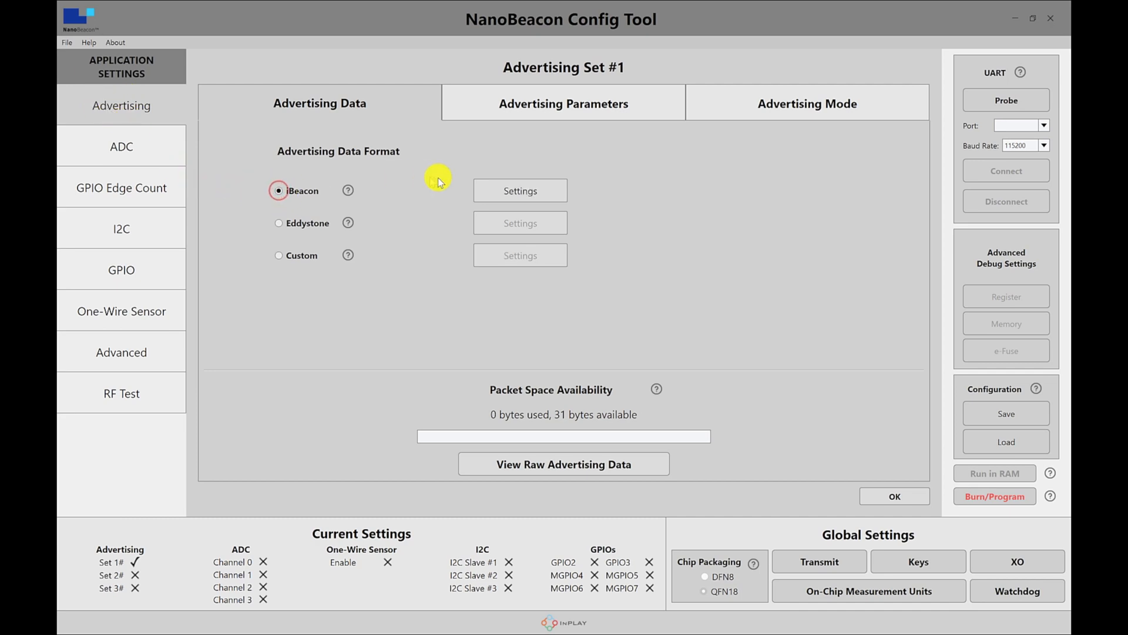
# Open the iBeacon Advertising Settings page showing the UUID, major and minor fields
pyautogui.click(520, 190)
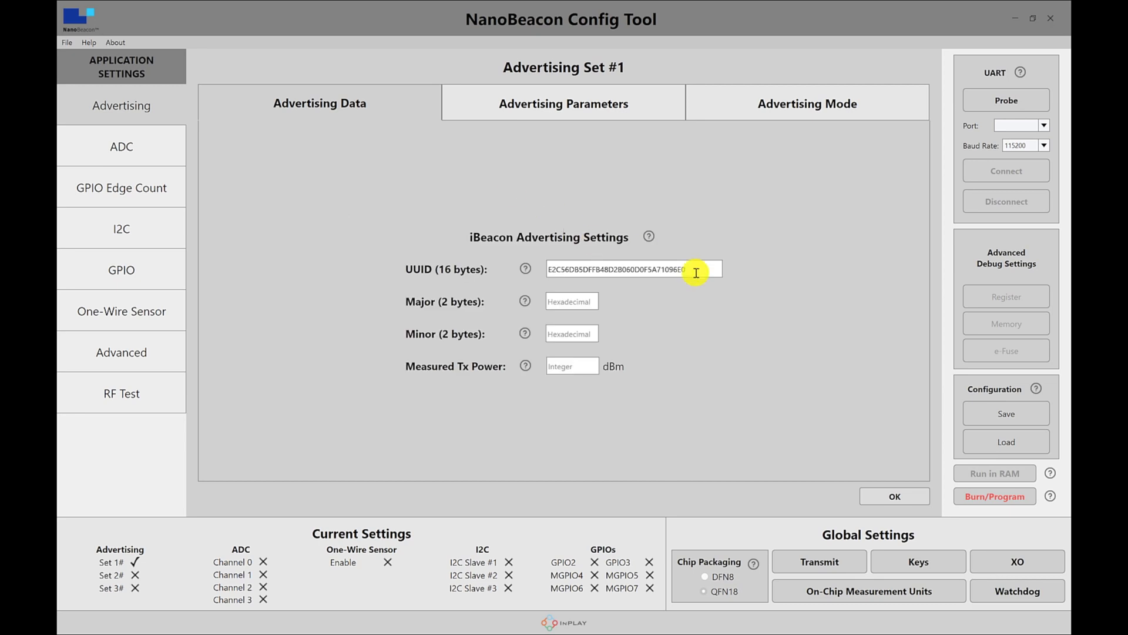
pyautogui.moveTo(409, 268)
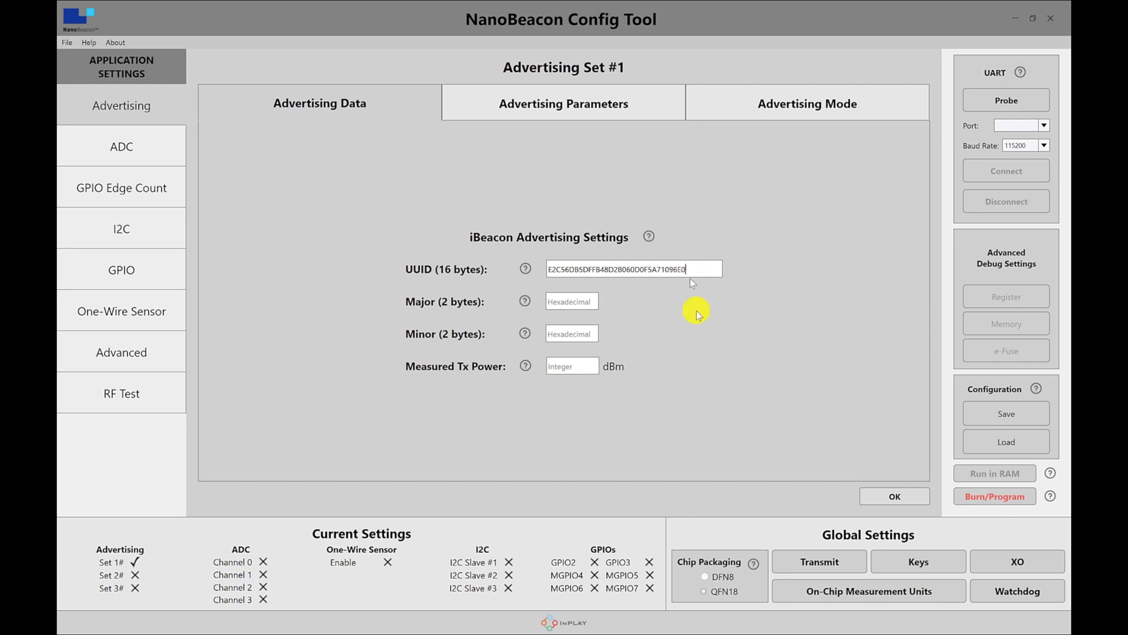
pyautogui.moveTo(596, 401)
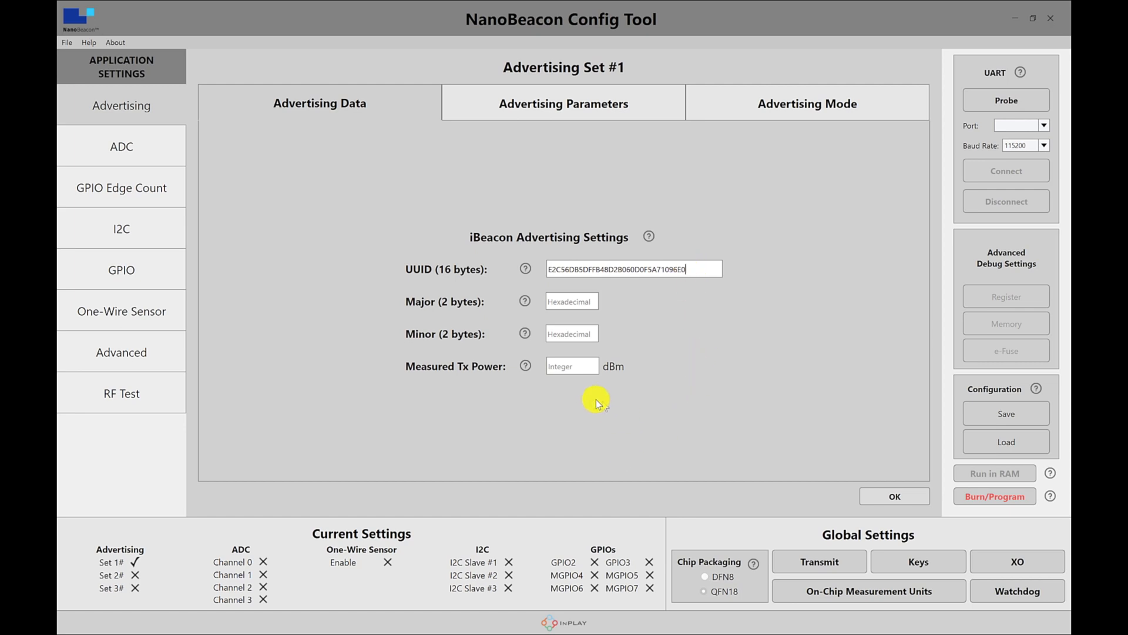
pyautogui.moveTo(539, 387)
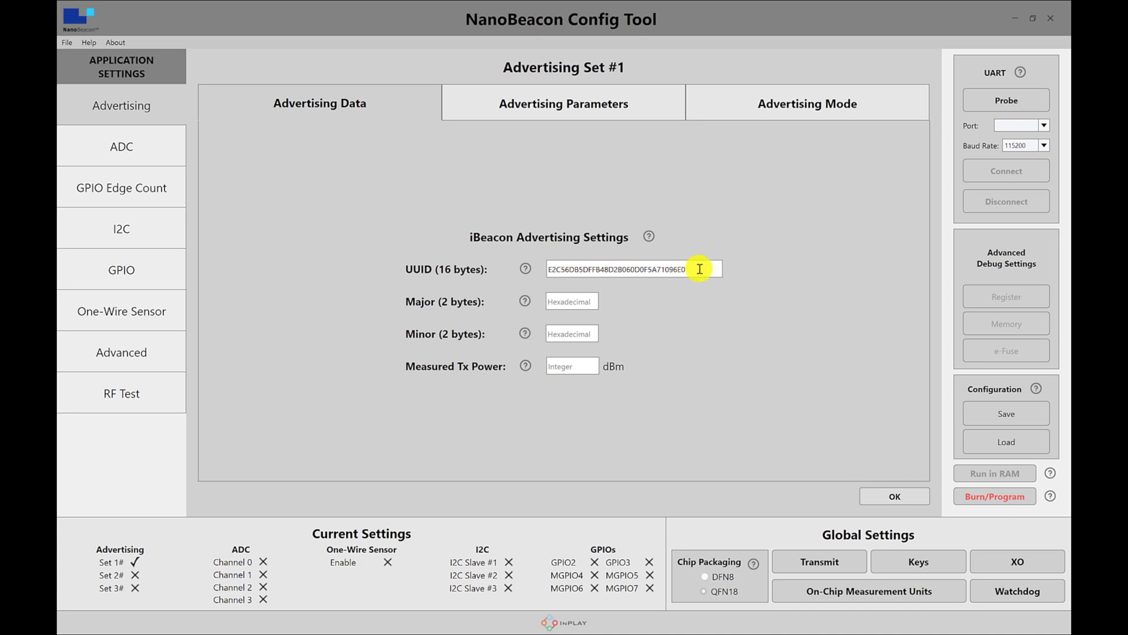
pyautogui.moveTo(437, 312)
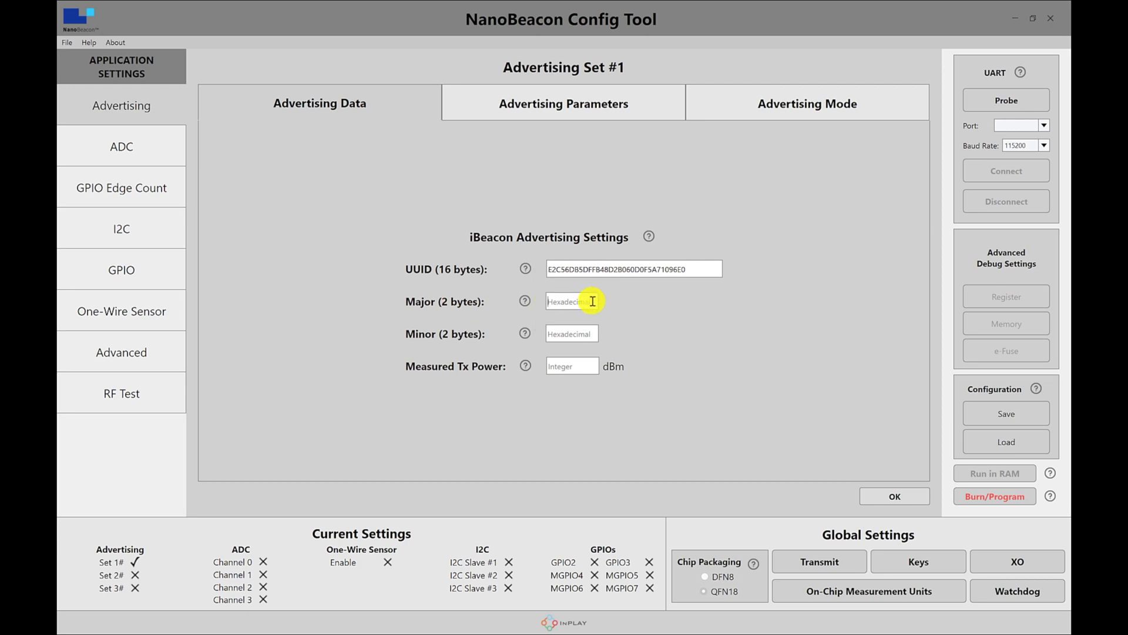
pyautogui.moveTo(587, 304)
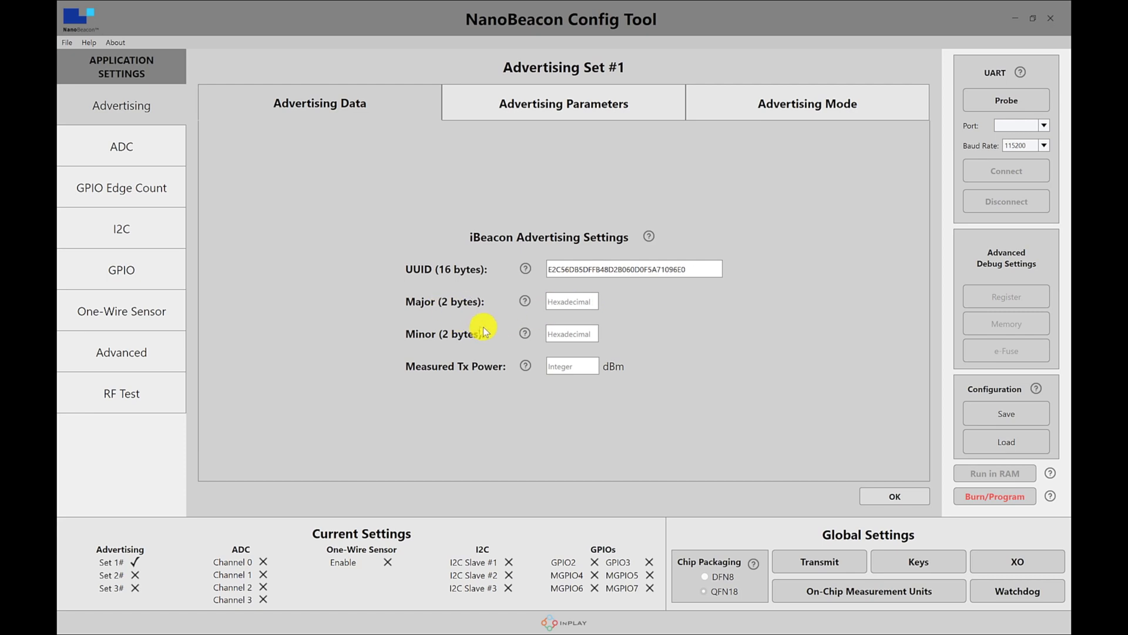
pyautogui.moveTo(592, 301)
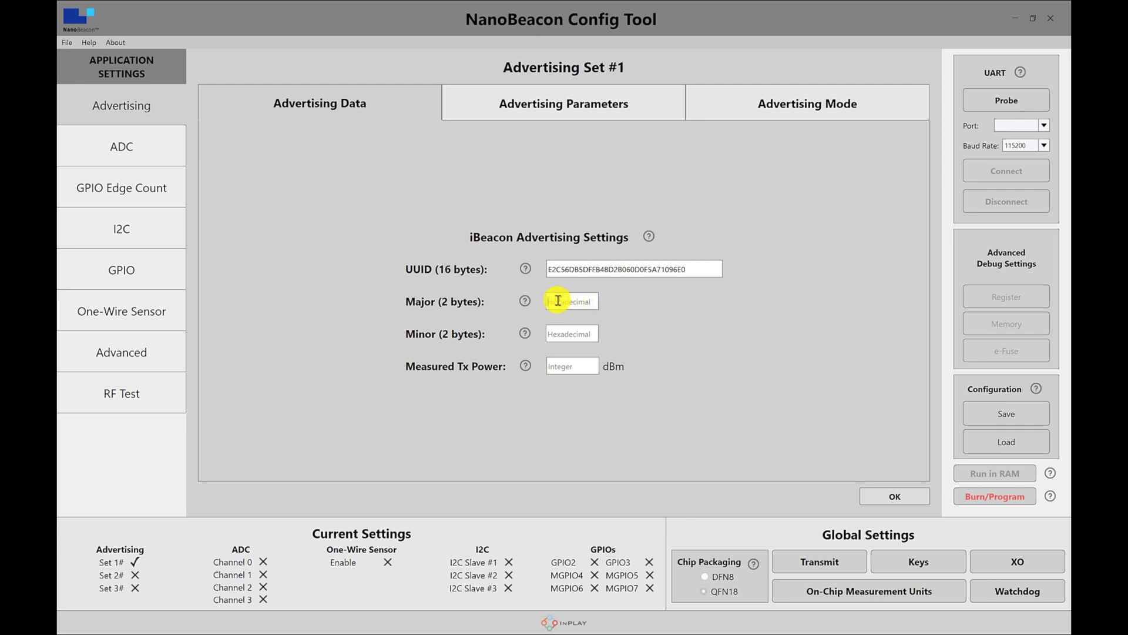
# Enter major 0001, minor 0002 and measured Tx power -40, and confirm
pyautogui.click(571, 301)
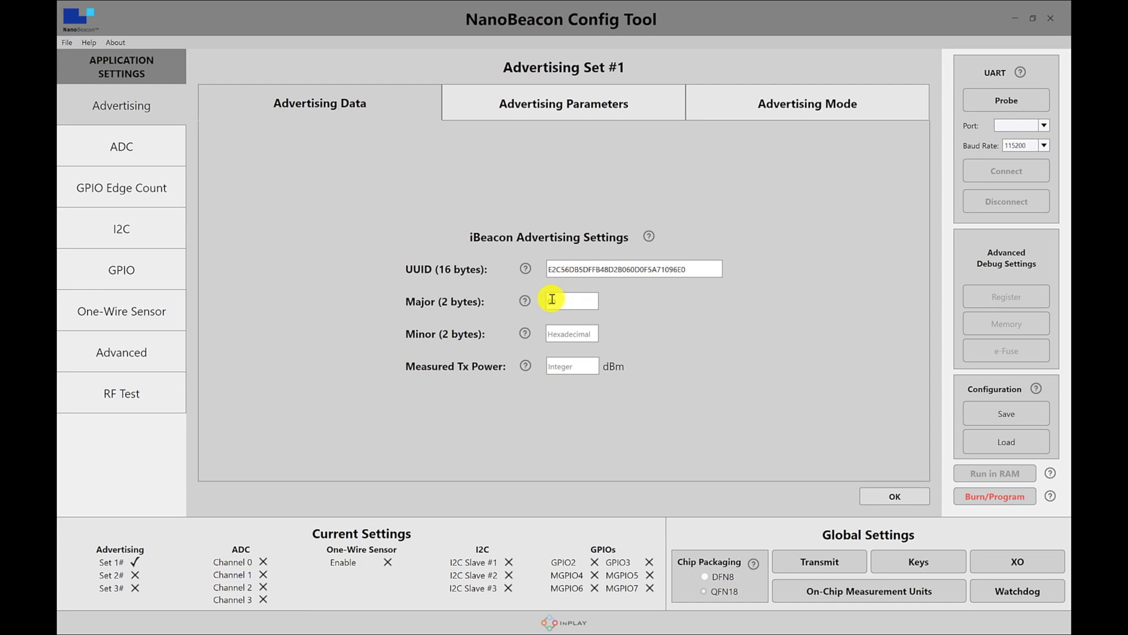
pyautogui.write('0001')
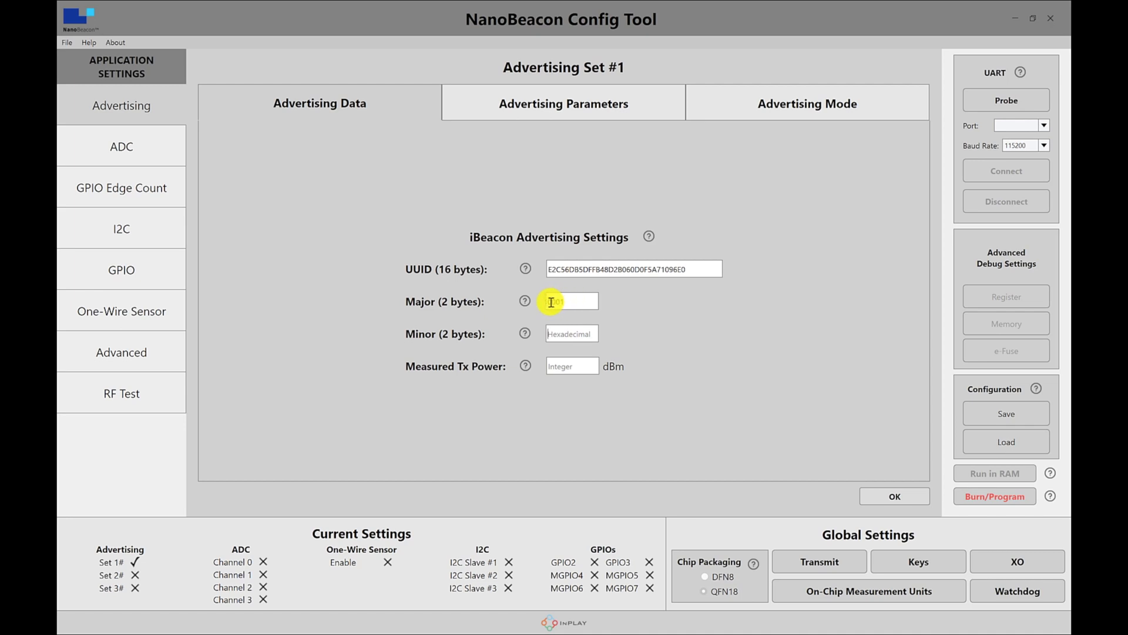
pyautogui.write('0001')
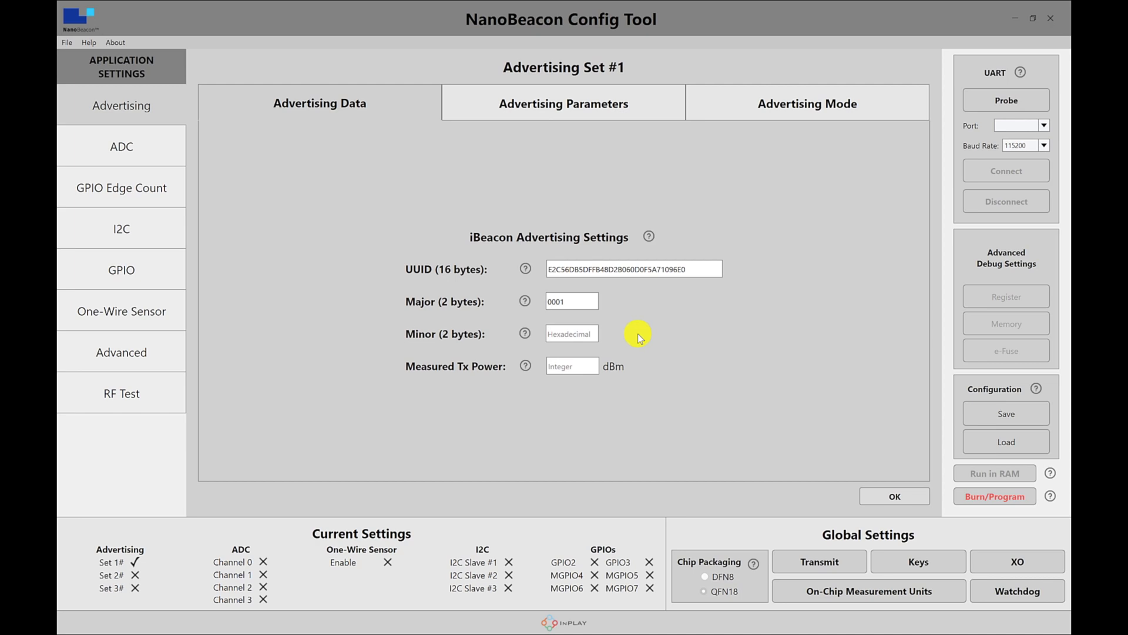
pyautogui.moveTo(642, 179)
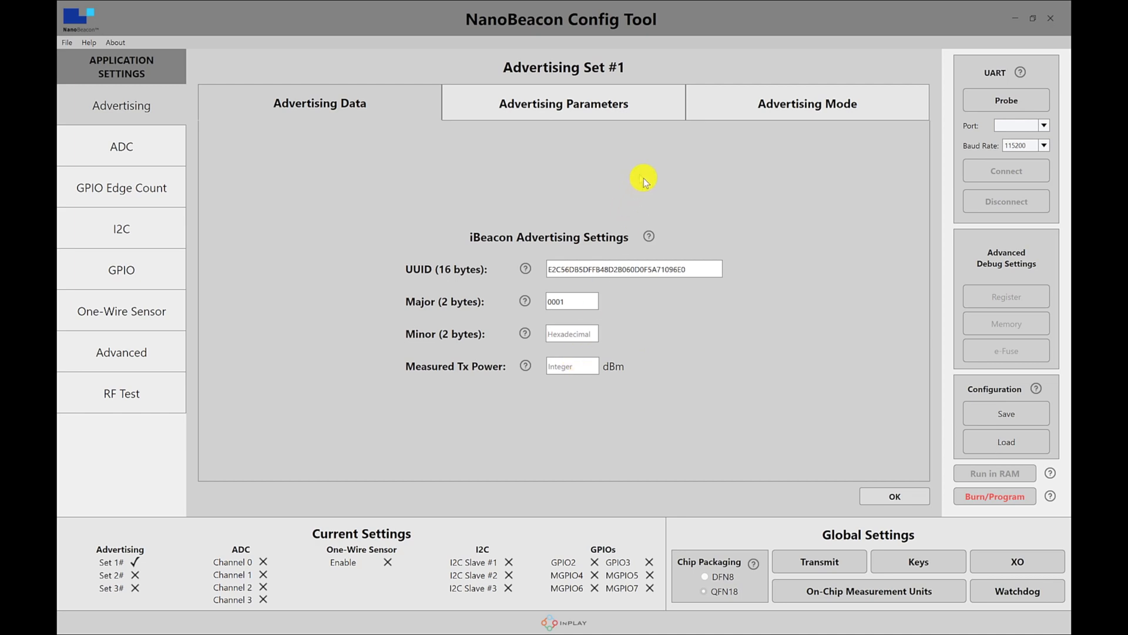
pyautogui.moveTo(689, 311)
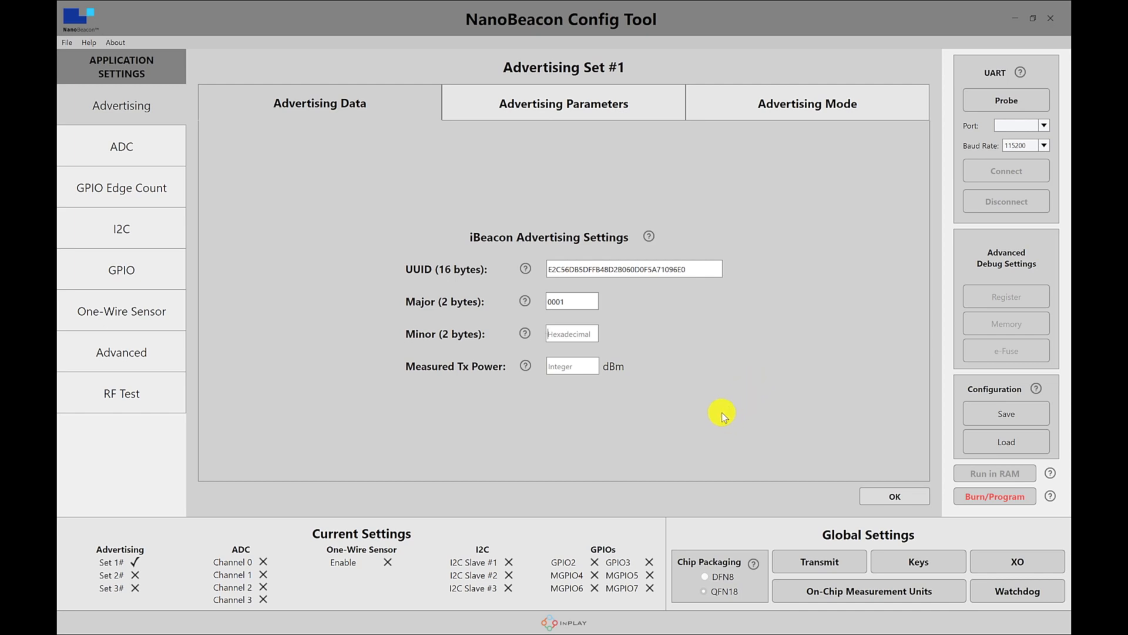
pyautogui.click(571, 333)
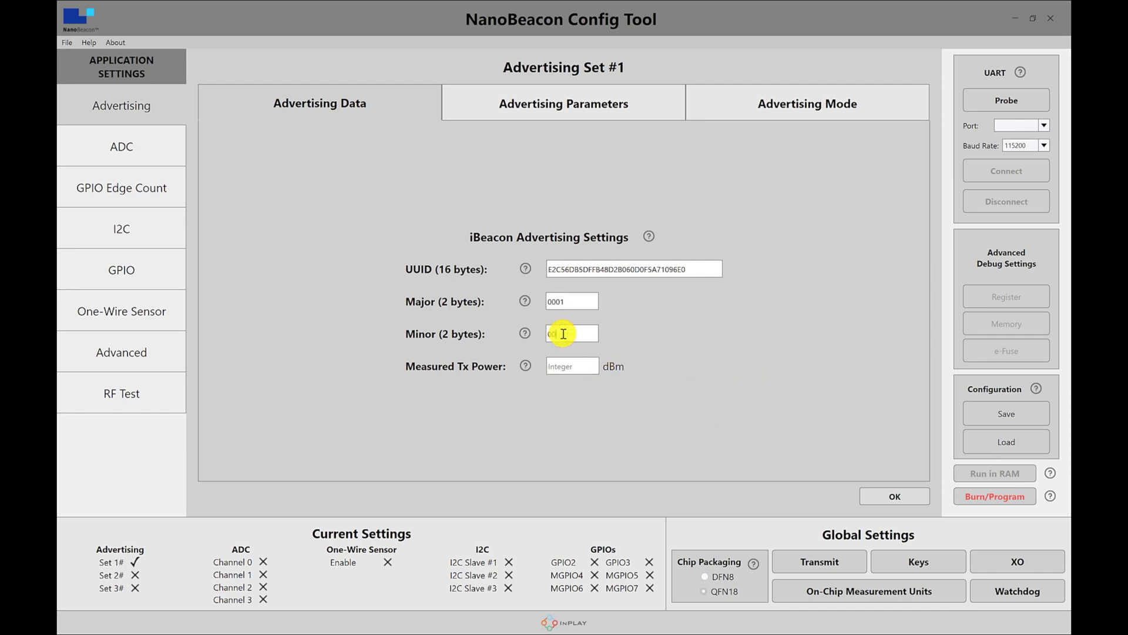
pyautogui.write('0002')
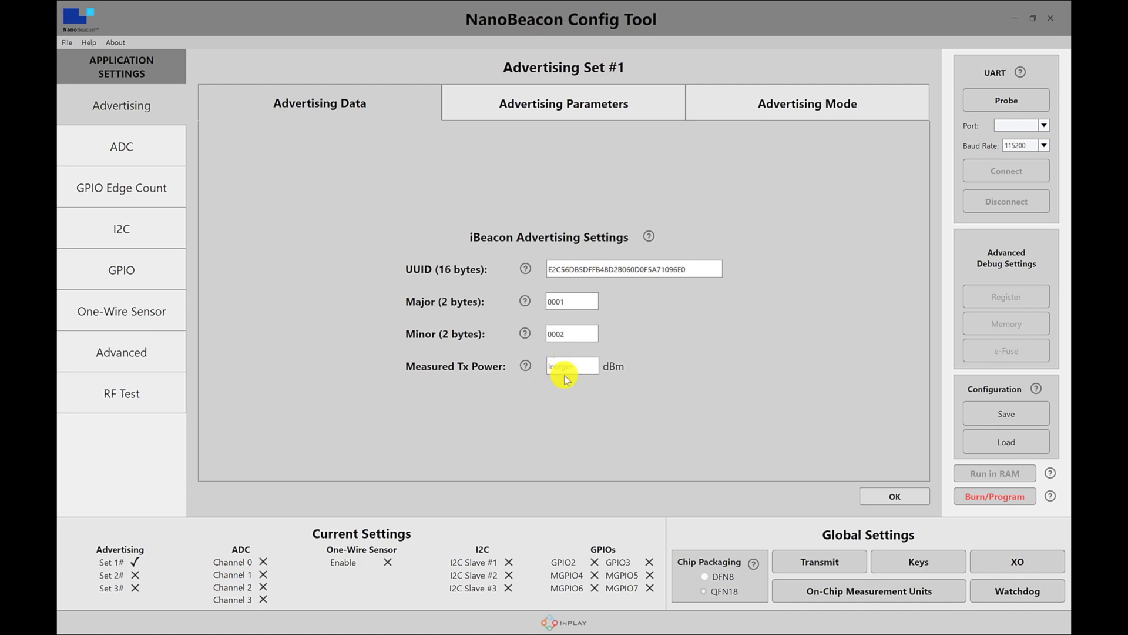
pyautogui.write('-40')
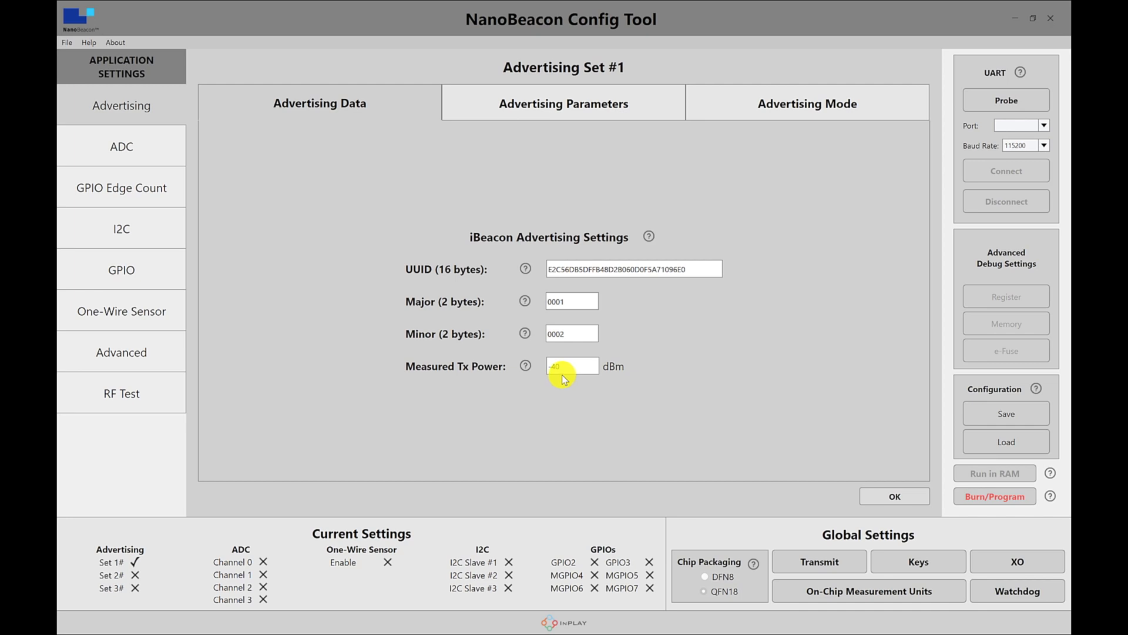
pyautogui.click(894, 496)
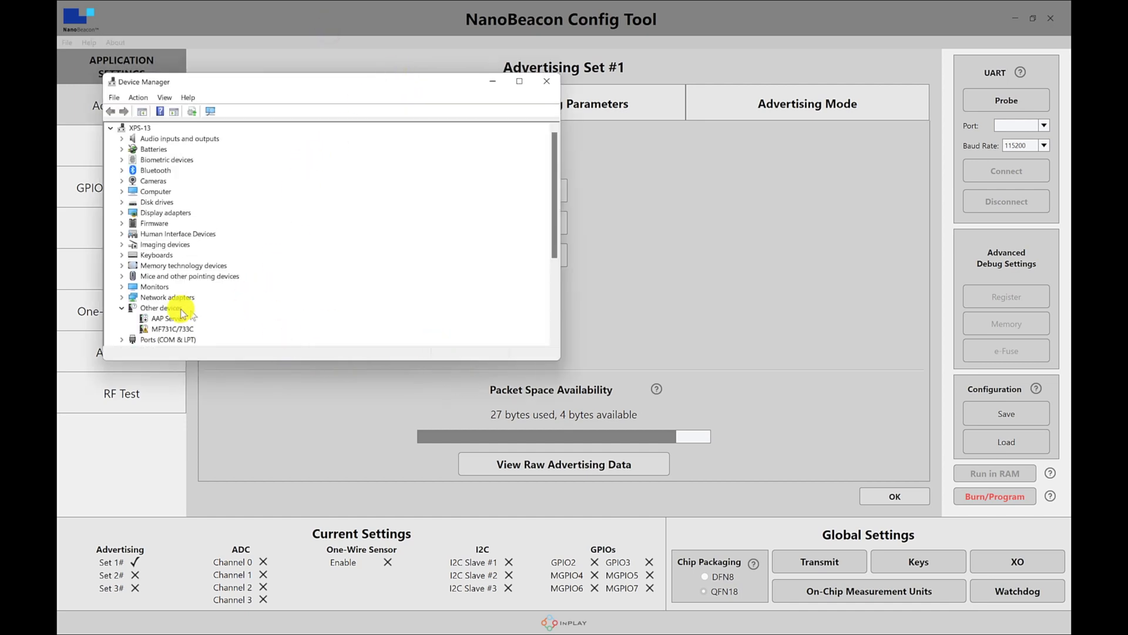
# Find the USB-SERIAL CH340 board on COM7 under Ports, then return to the config tool
pyautogui.click(122, 308)
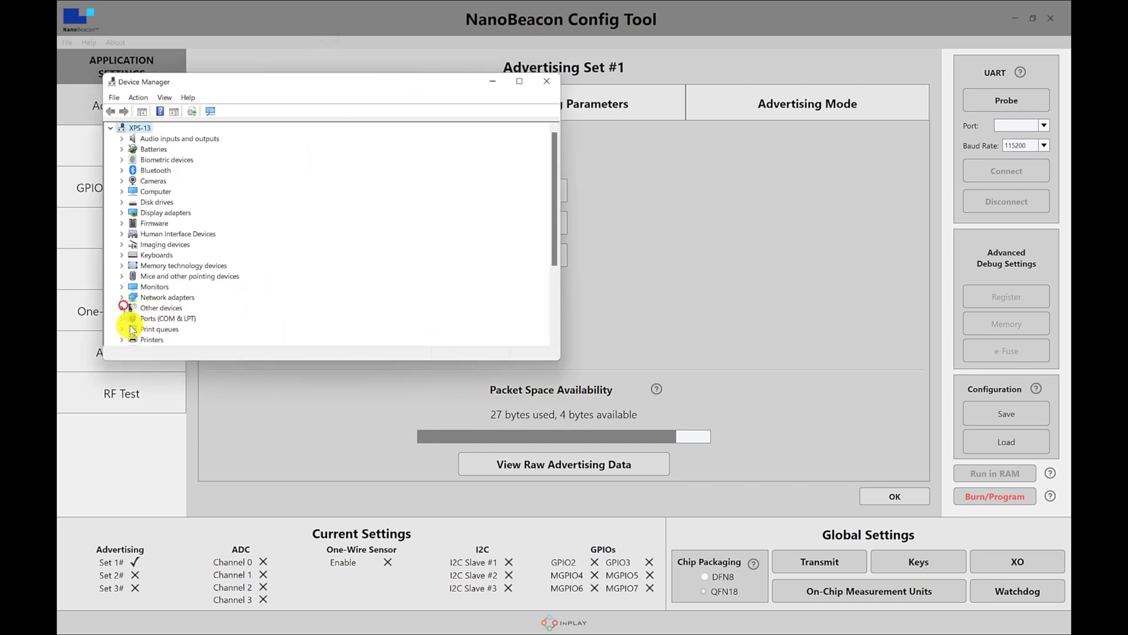
pyautogui.click(122, 318)
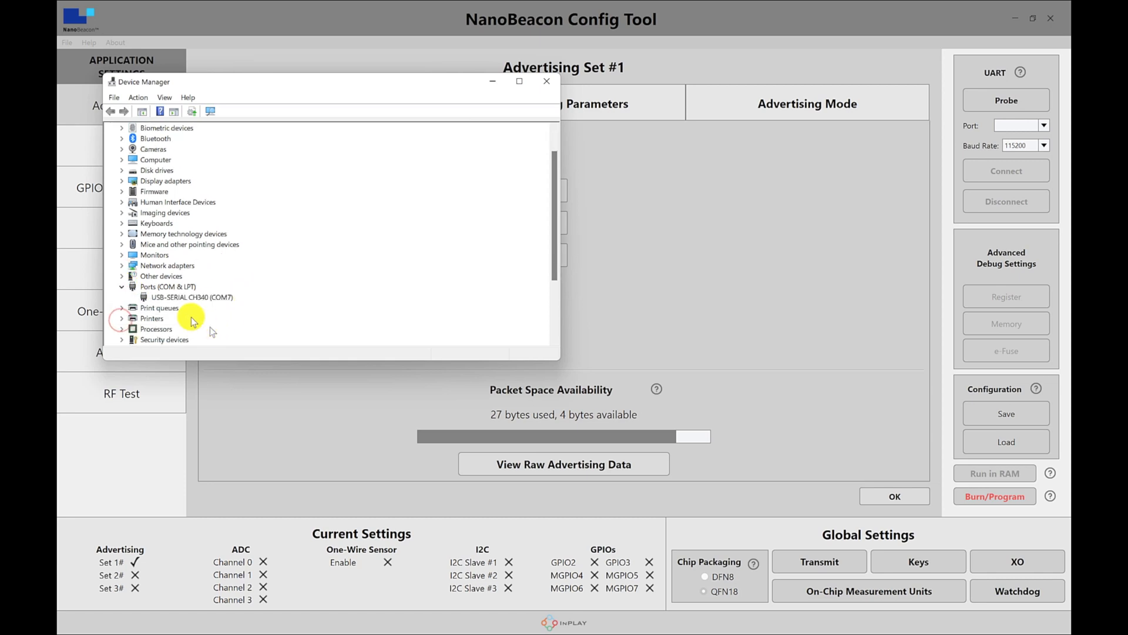
pyautogui.click(192, 297)
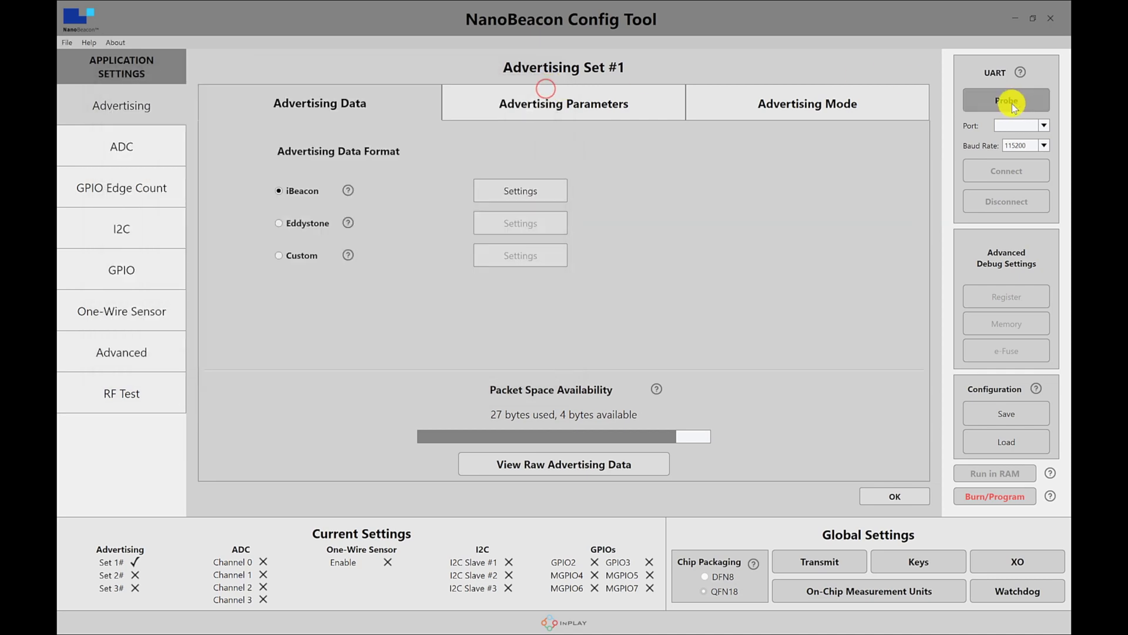
# Probe the UART, connect to the IN100 on COM7 at 115200 baud, and dismiss the notice
pyautogui.click(1006, 100)
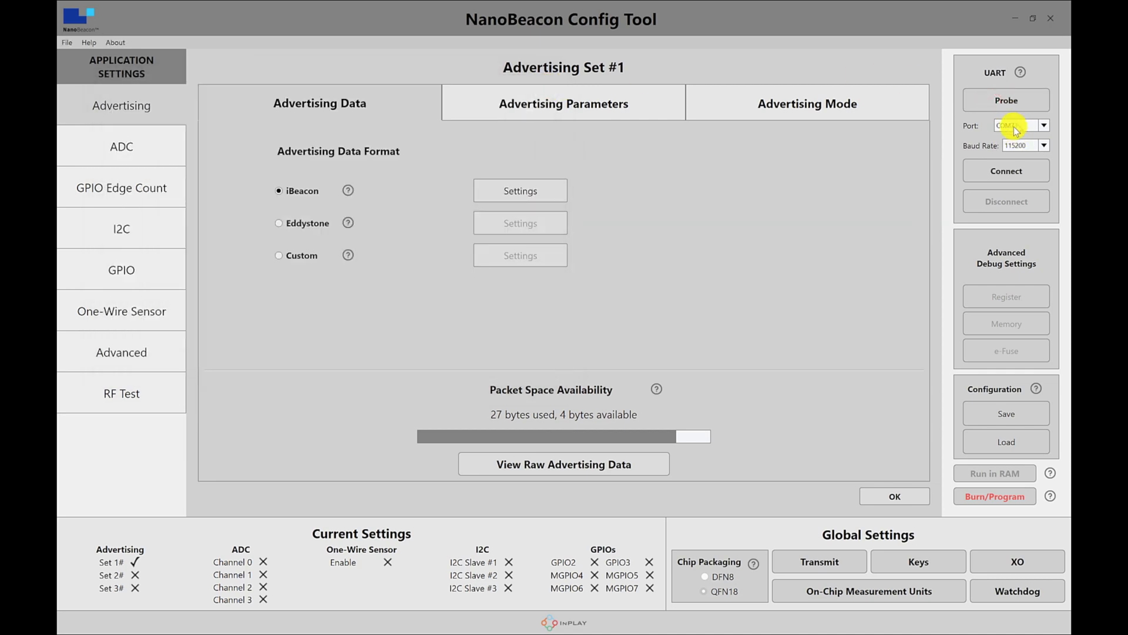
pyautogui.click(1006, 170)
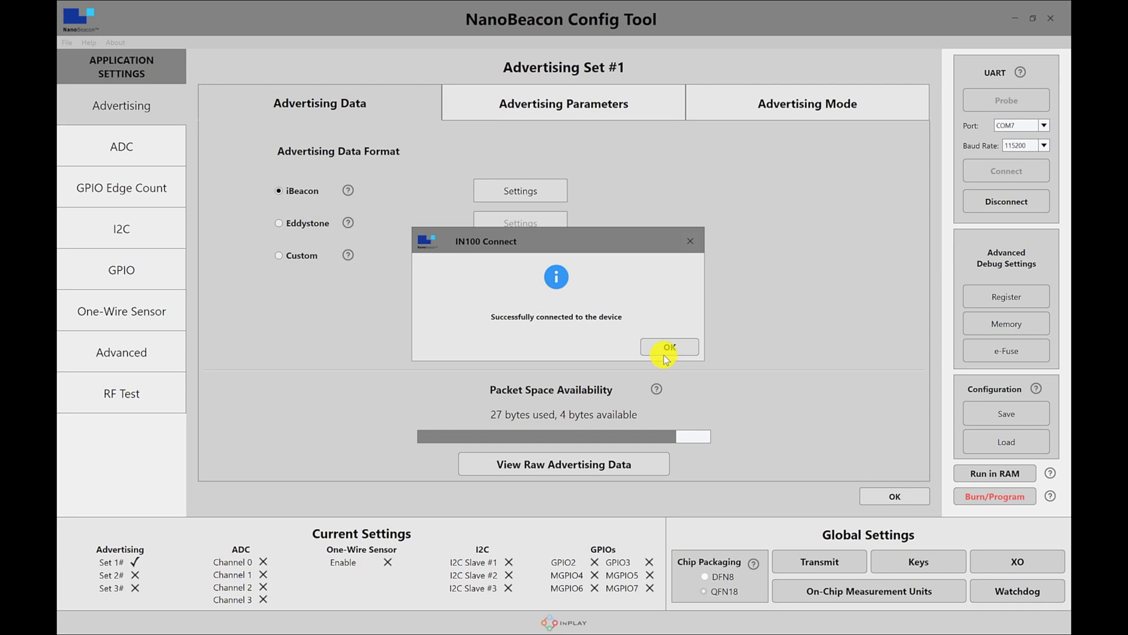
pyautogui.click(669, 346)
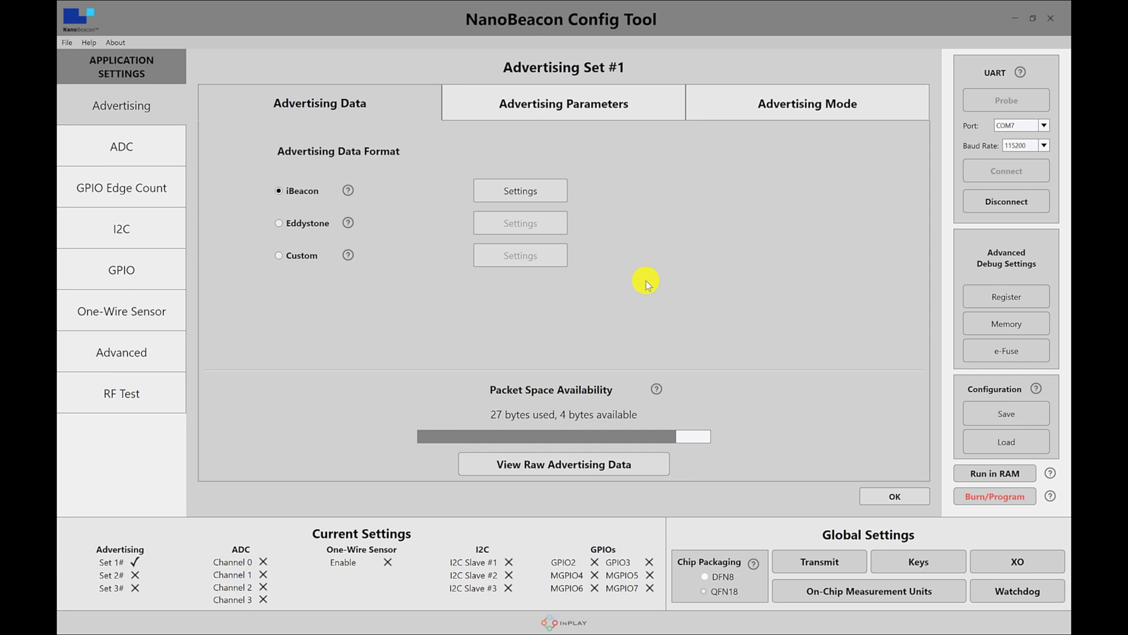
pyautogui.moveTo(644, 282)
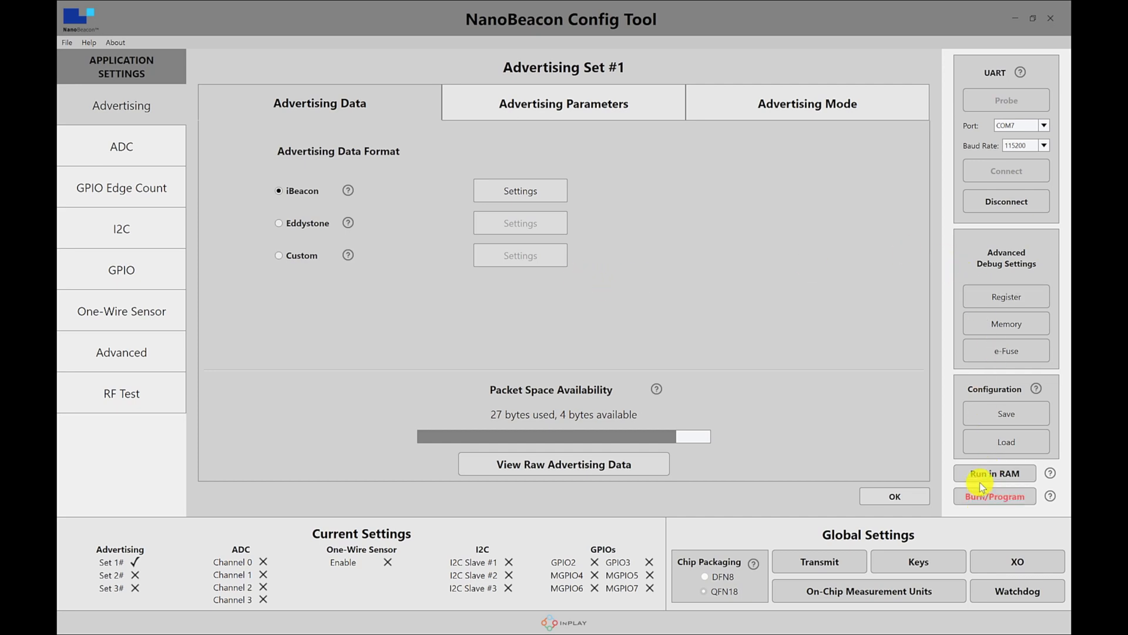
# Run the configuration in RAM and dismiss the 100% Done notice
pyautogui.click(994, 473)
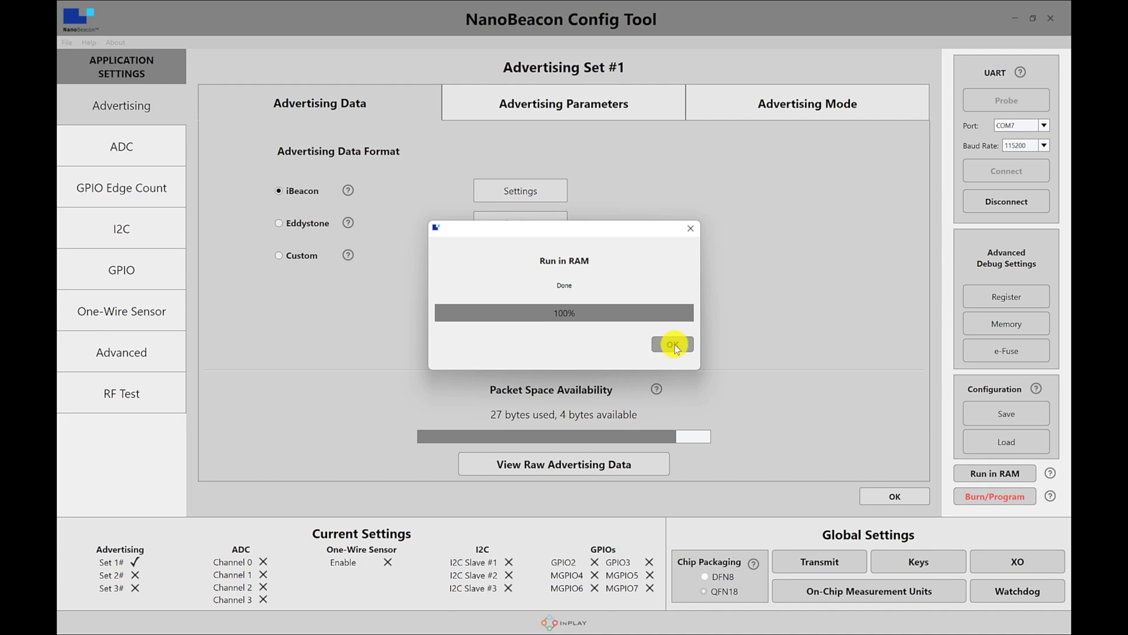
pyautogui.click(671, 344)
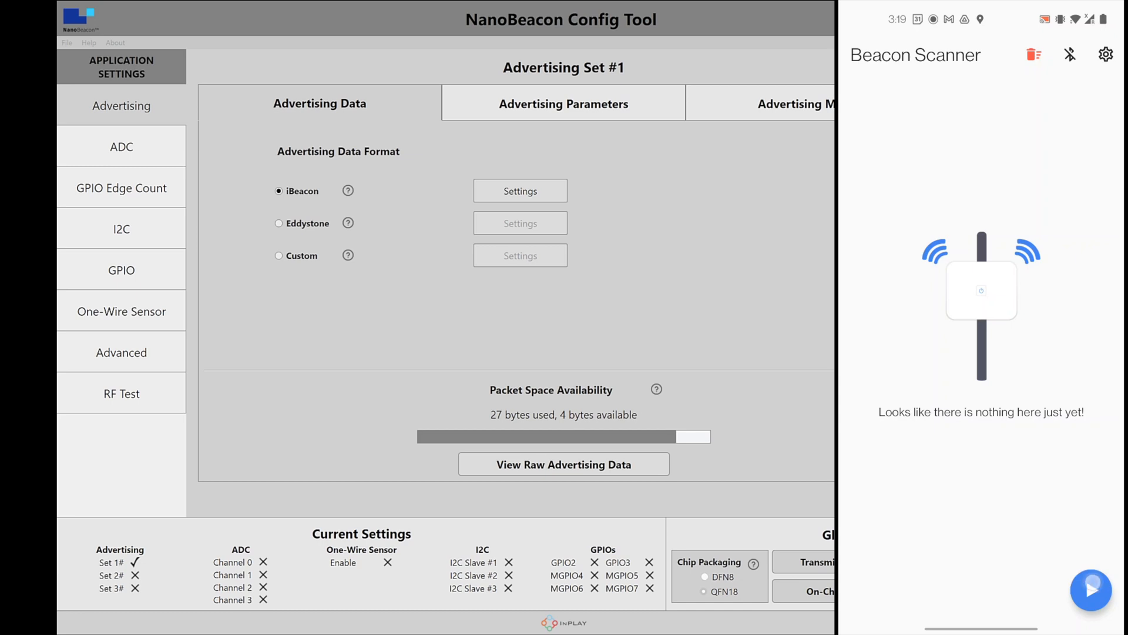
# Start the Beacon Scanner scan and show the raw advertising data bytes
pyautogui.click(1091, 590)
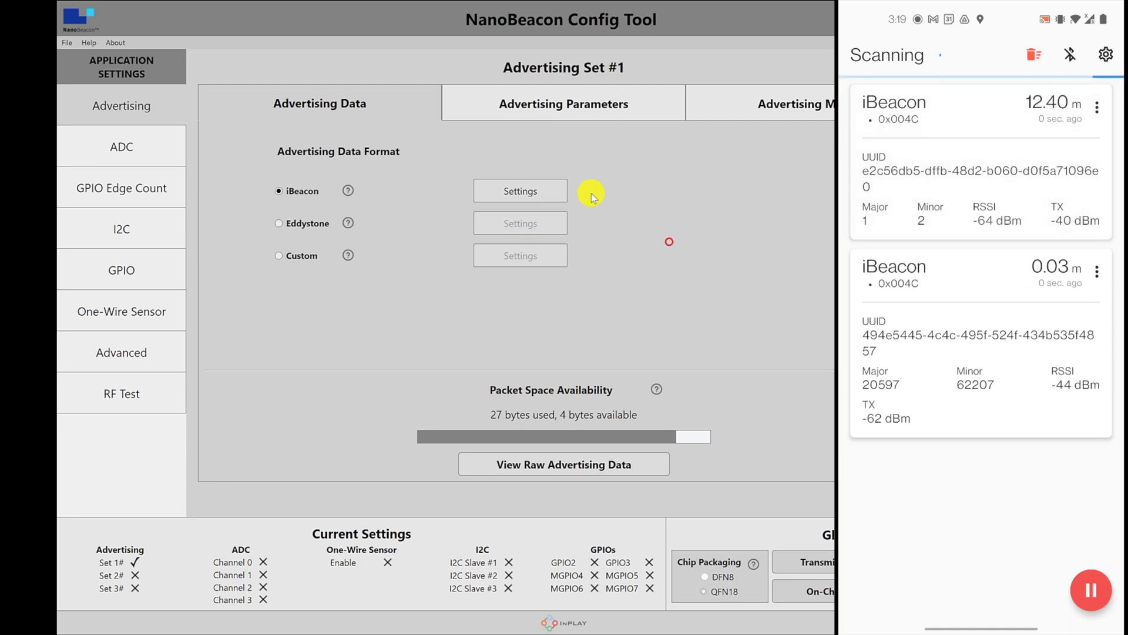
pyautogui.click(563, 464)
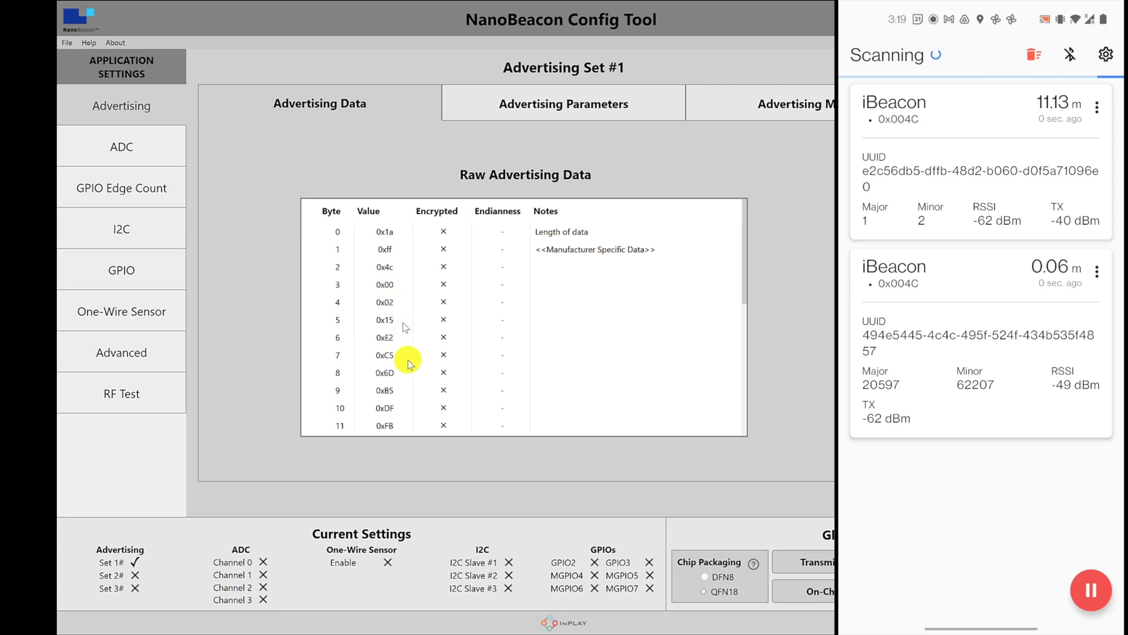
# Scroll through the Raw Advertising Data table before returning to the format choices
pyautogui.scroll(-3)
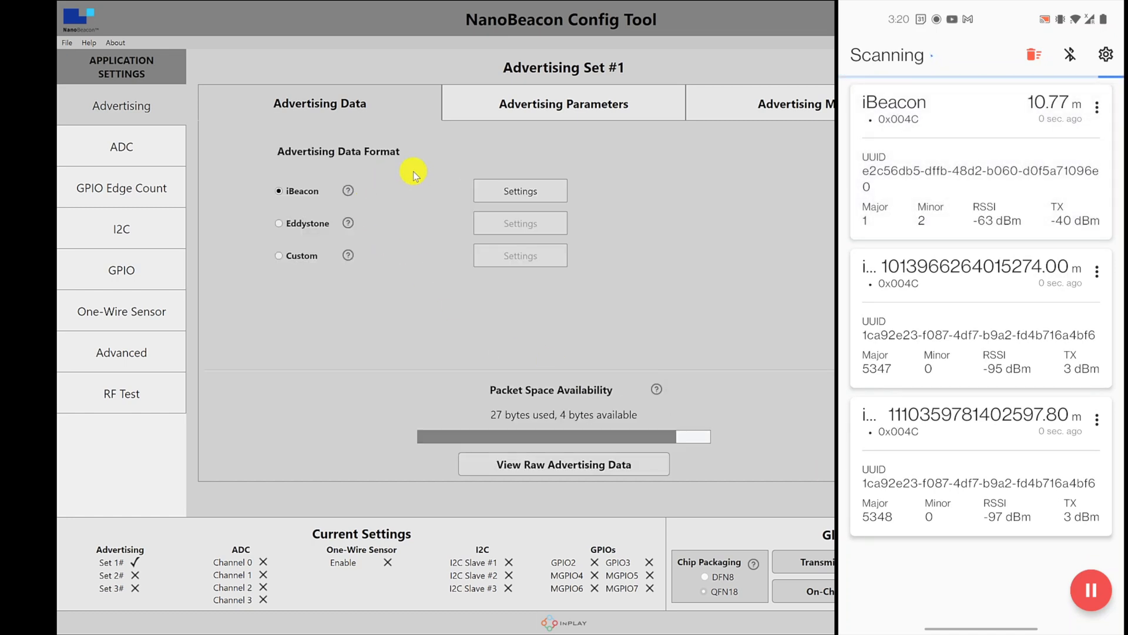
# In iBeacon settings, change major to 0100 and minor to 0010, and confirm
pyautogui.click(520, 191)
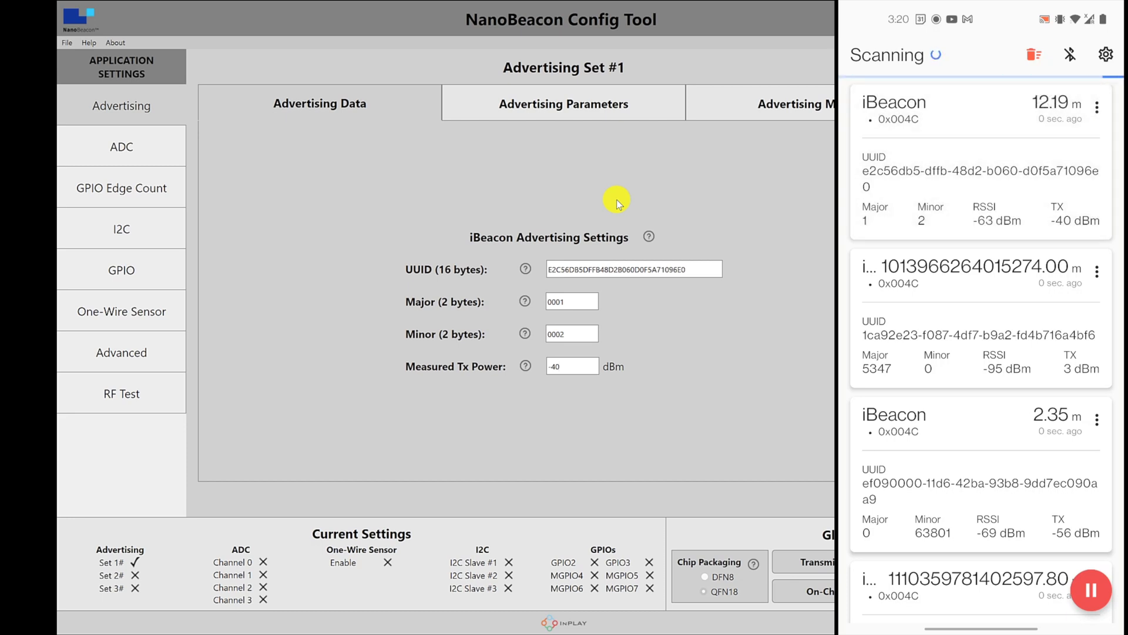
pyautogui.click(571, 366)
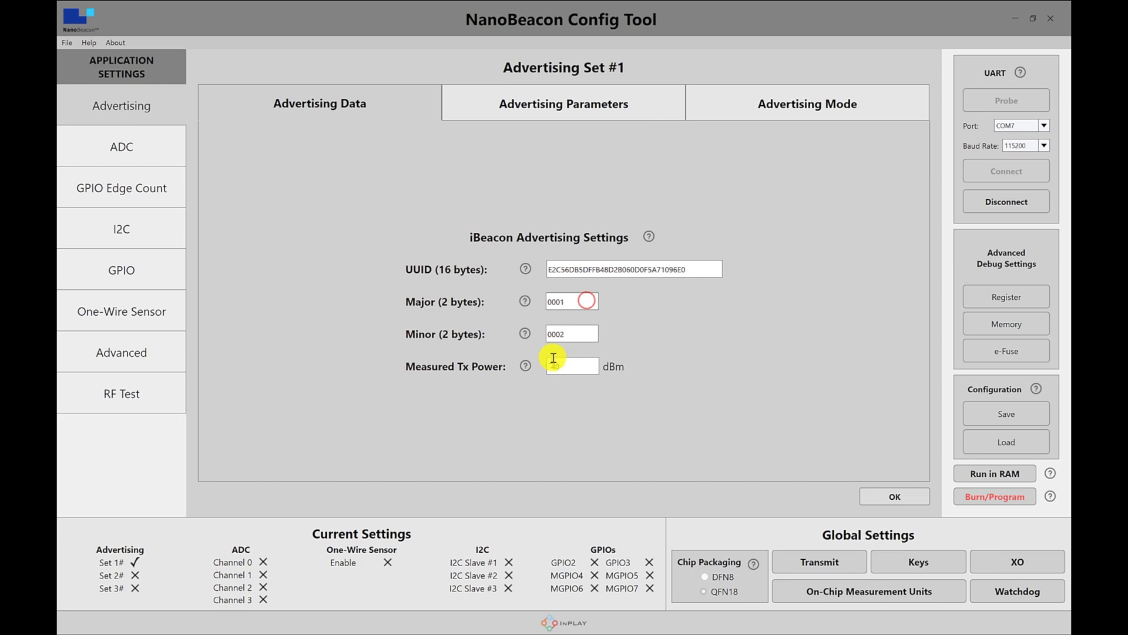
pyautogui.click(571, 333)
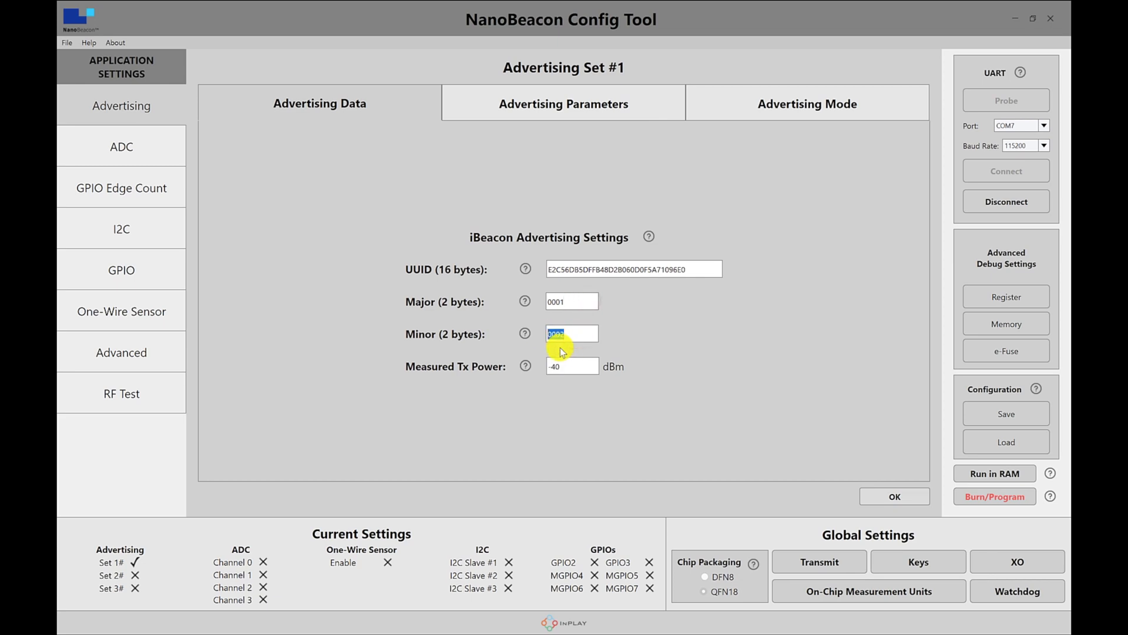
pyautogui.write('0010')
pyautogui.click(572, 301)
pyautogui.write('0100')
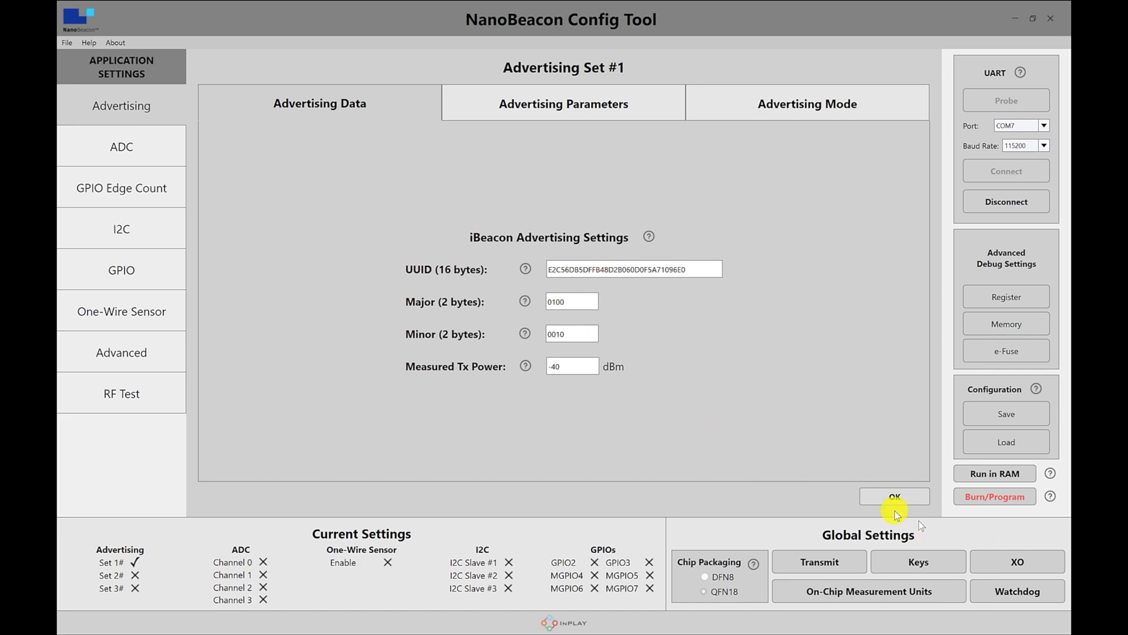
pyautogui.click(895, 497)
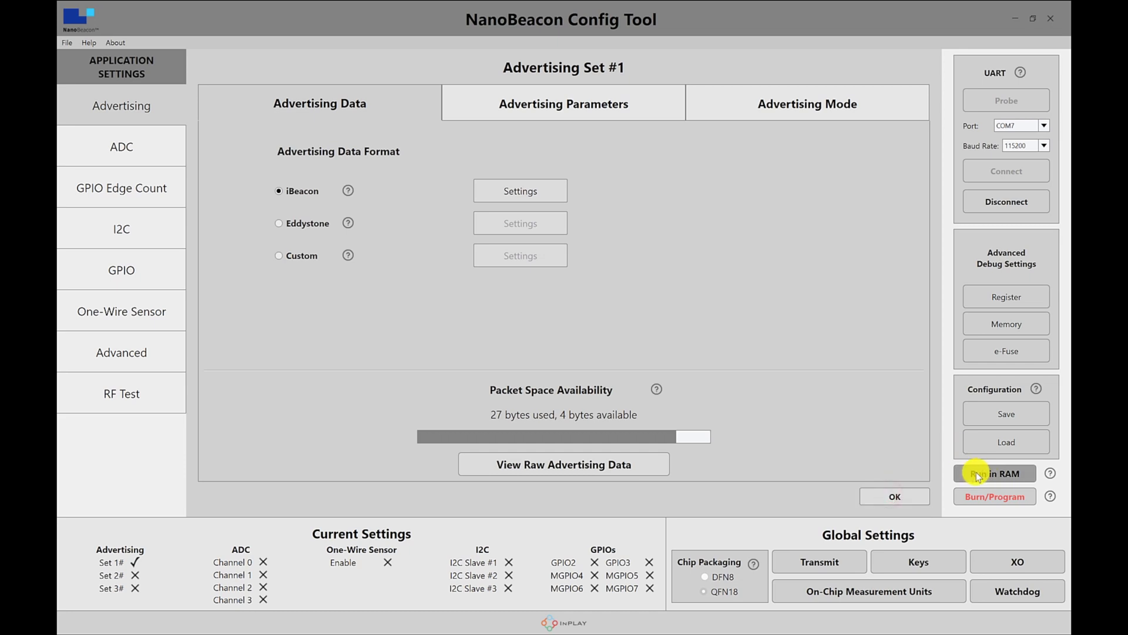
# Run the updated configuration in RAM and delete all previous scans in Beacon Scanner
pyautogui.click(994, 473)
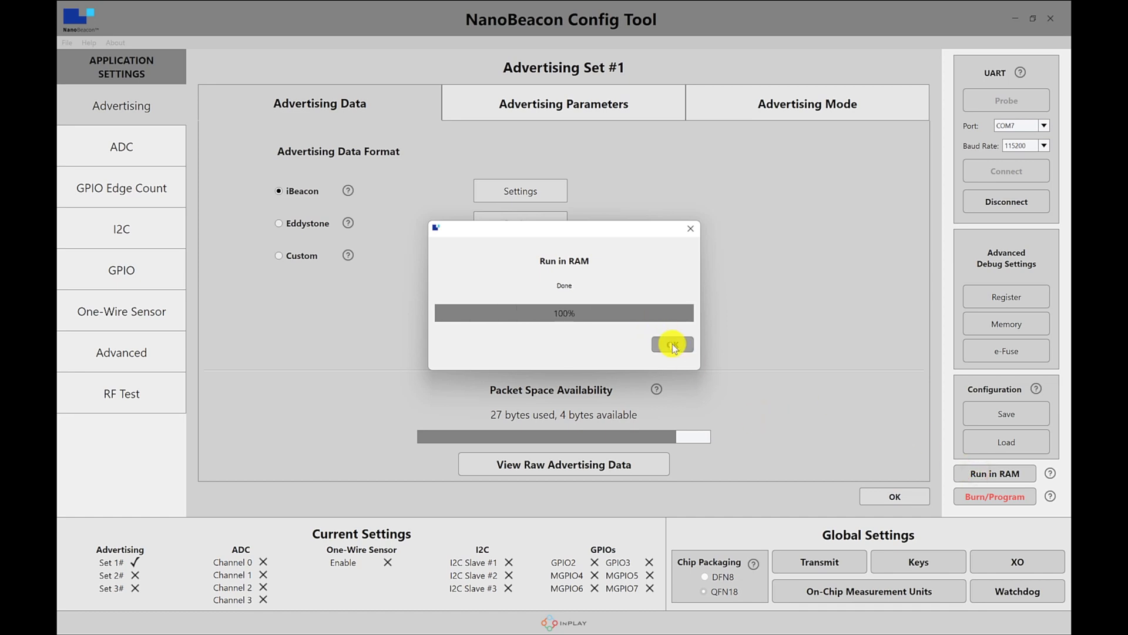
pyautogui.click(671, 345)
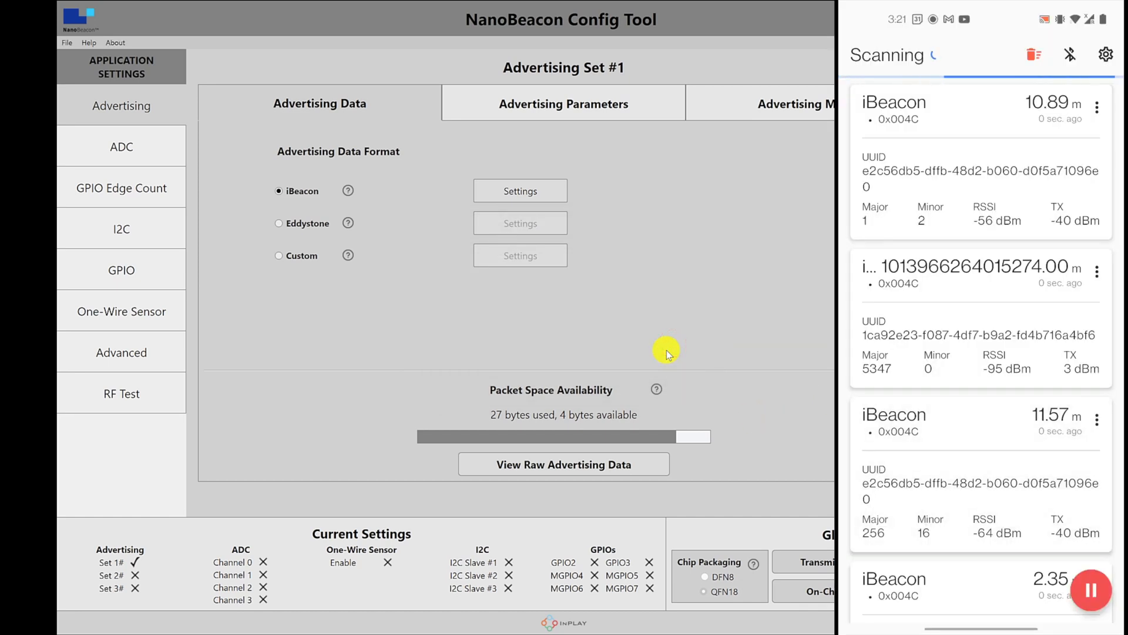
pyautogui.click(1034, 54)
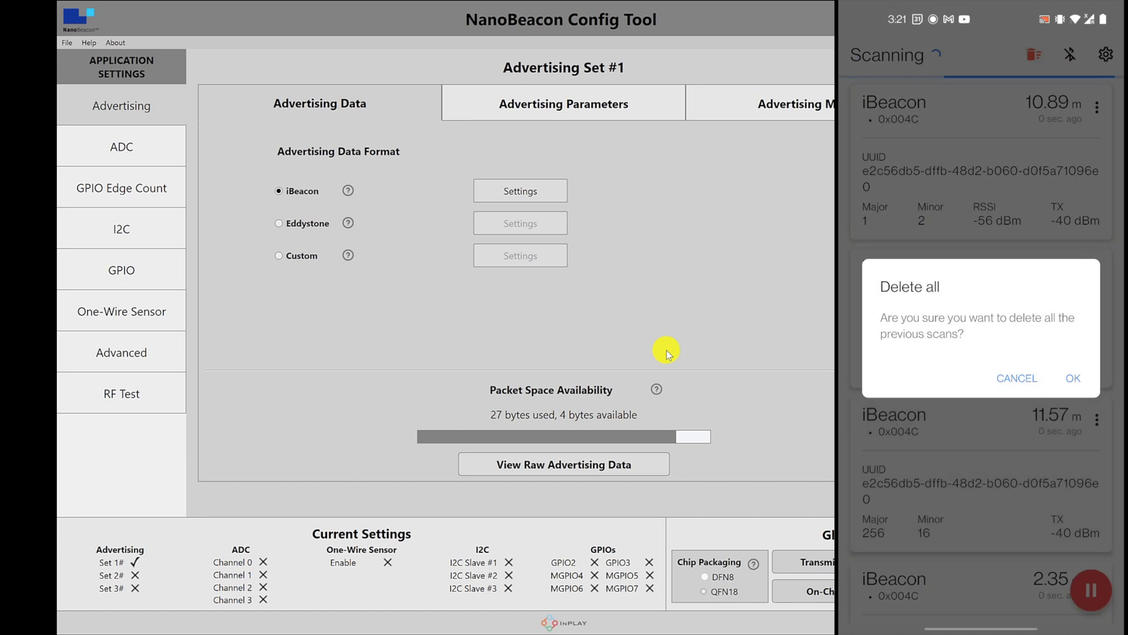
pyautogui.click(1016, 377)
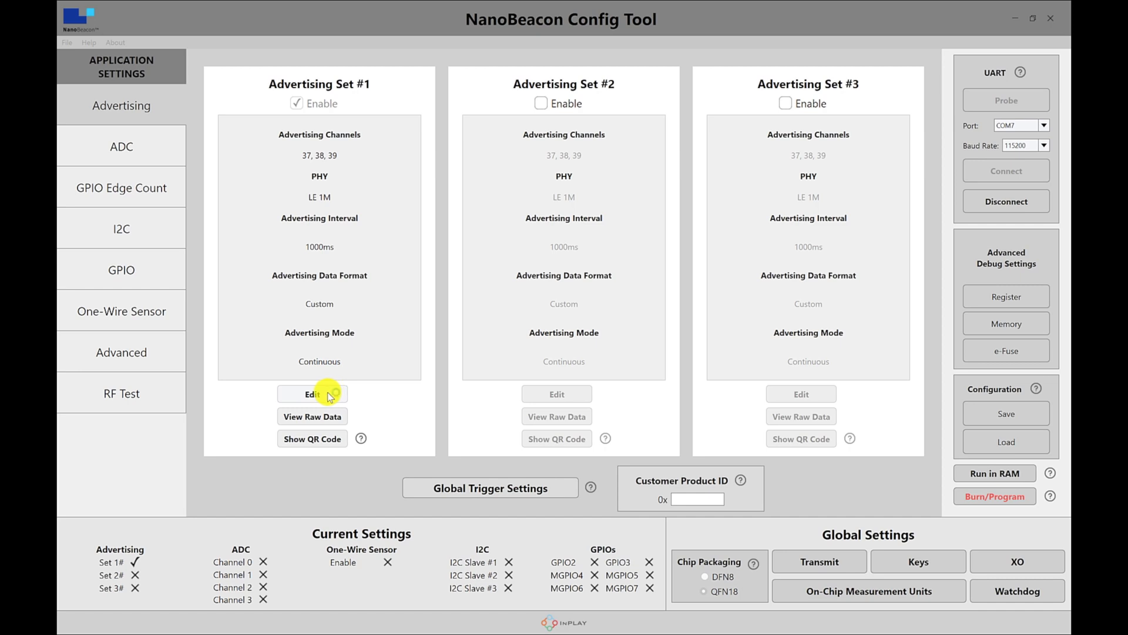
# Edit Advertising Set #1 and set its advertising interval to 100 ms
pyautogui.click(312, 394)
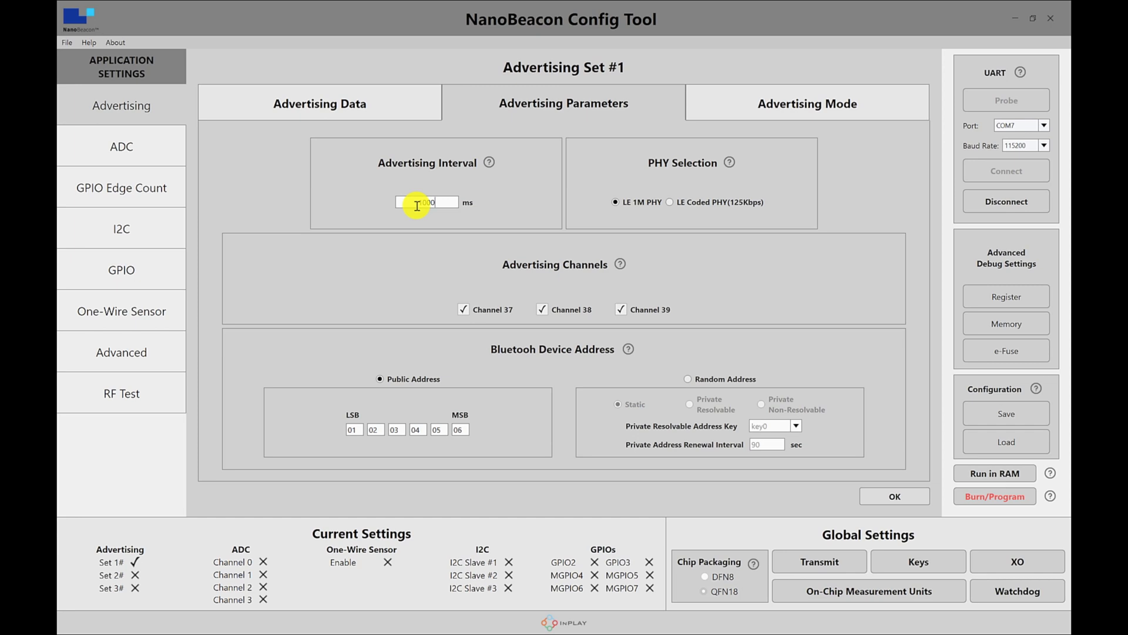
pyautogui.write('100')
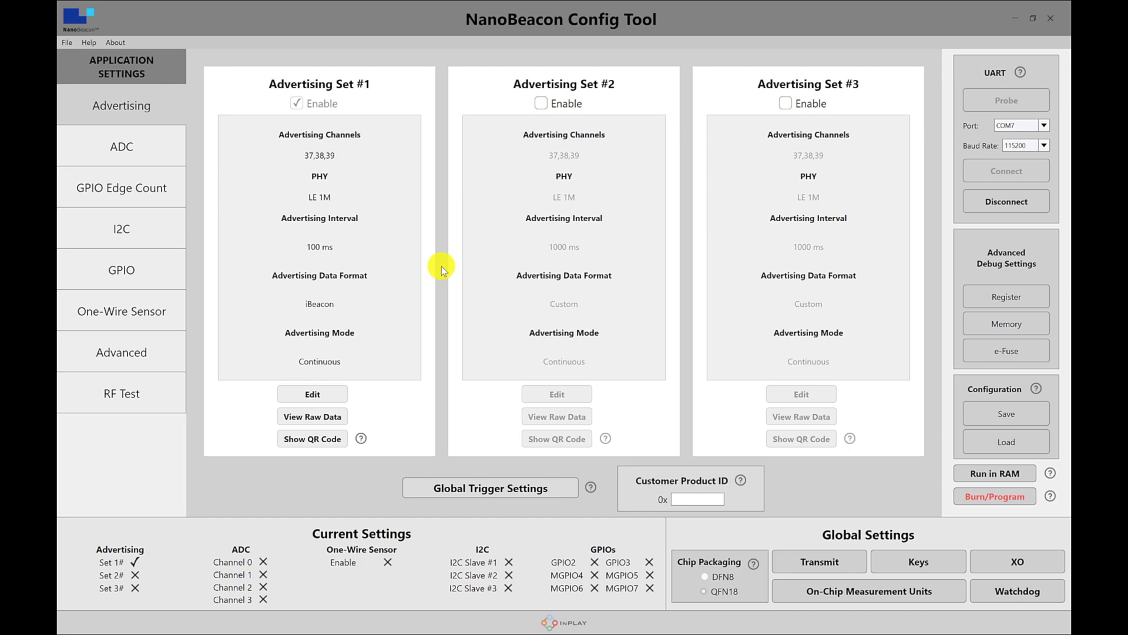
pyautogui.moveTo(385, 344)
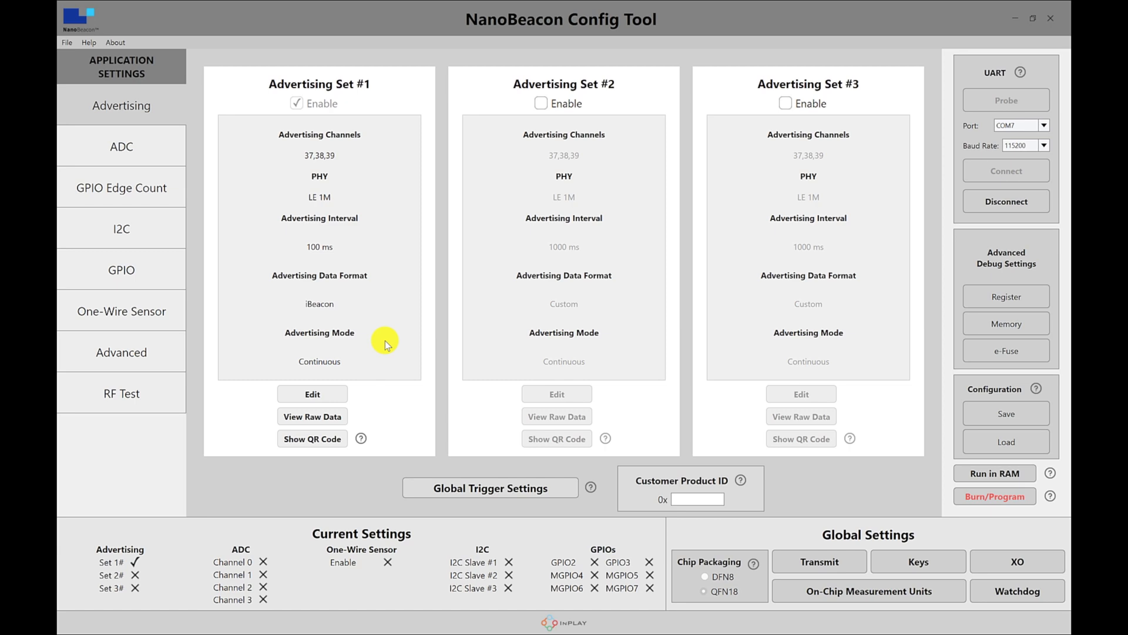
pyautogui.moveTo(446, 163)
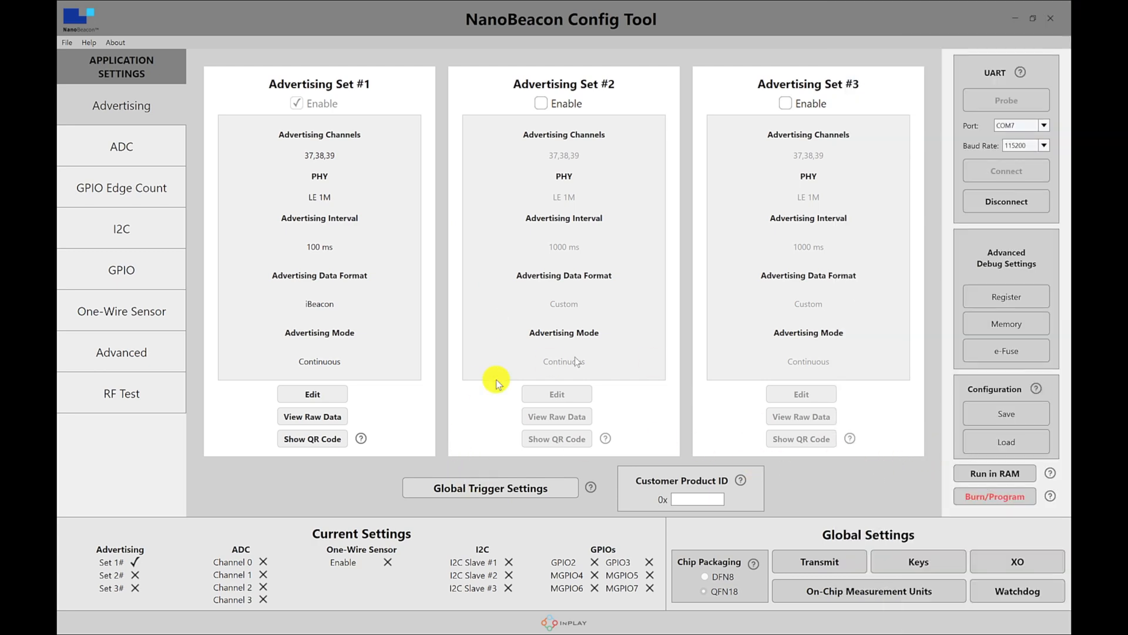
pyautogui.click(312, 394)
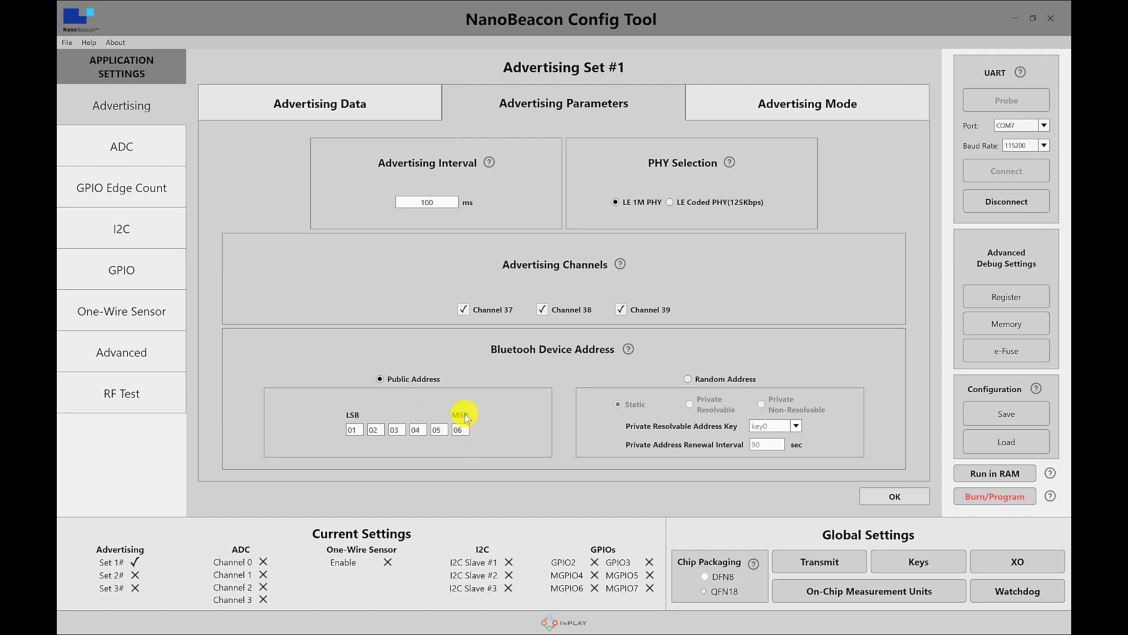
pyautogui.moveTo(432, 410)
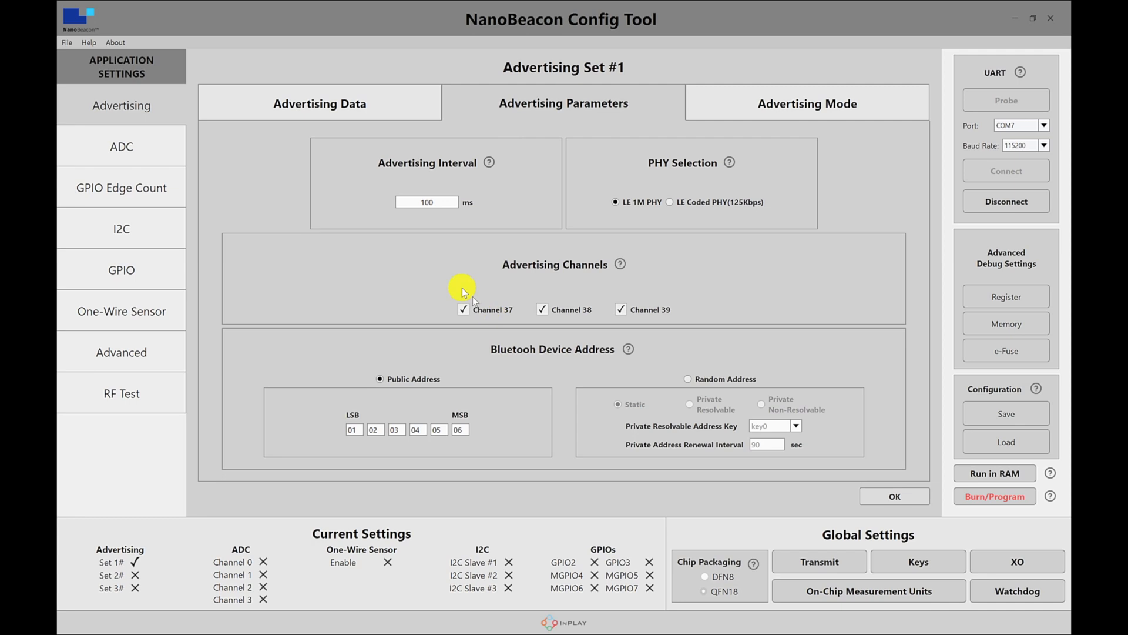
pyautogui.click(894, 496)
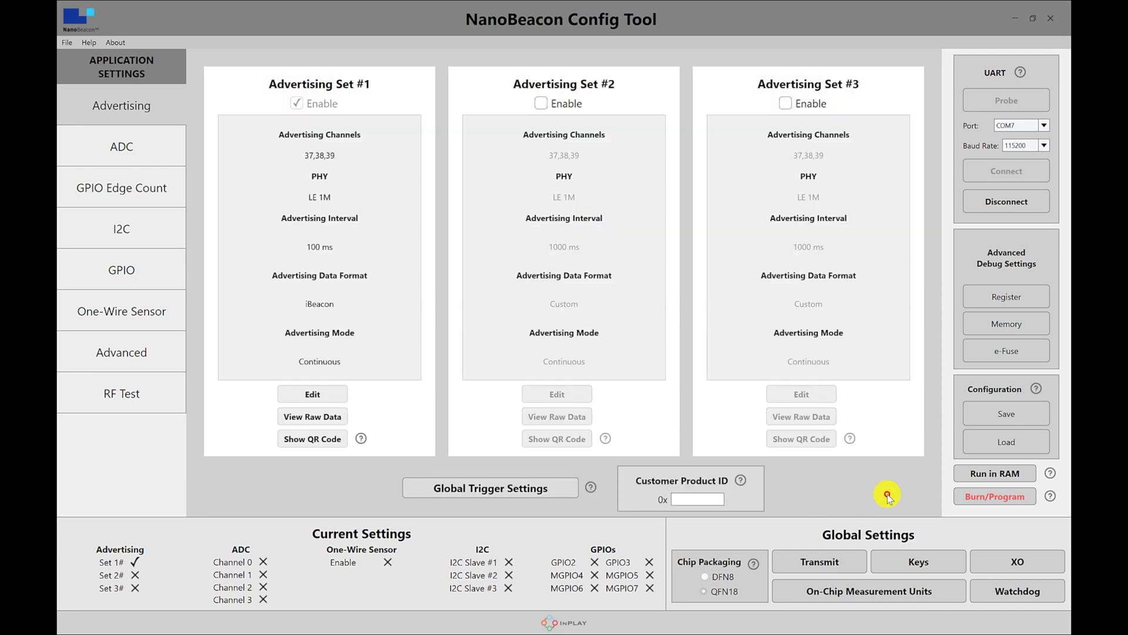
pyautogui.moveTo(994, 474)
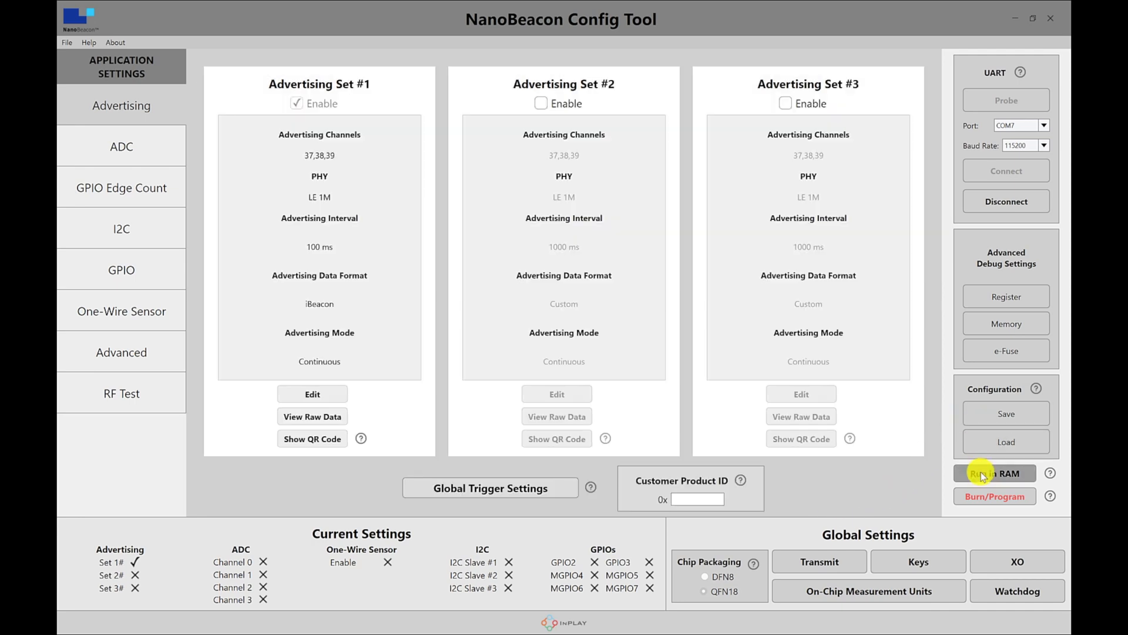
# Run Set #1's iBeacon configuration in RAM and check the phone scanner for devices
pyautogui.click(994, 472)
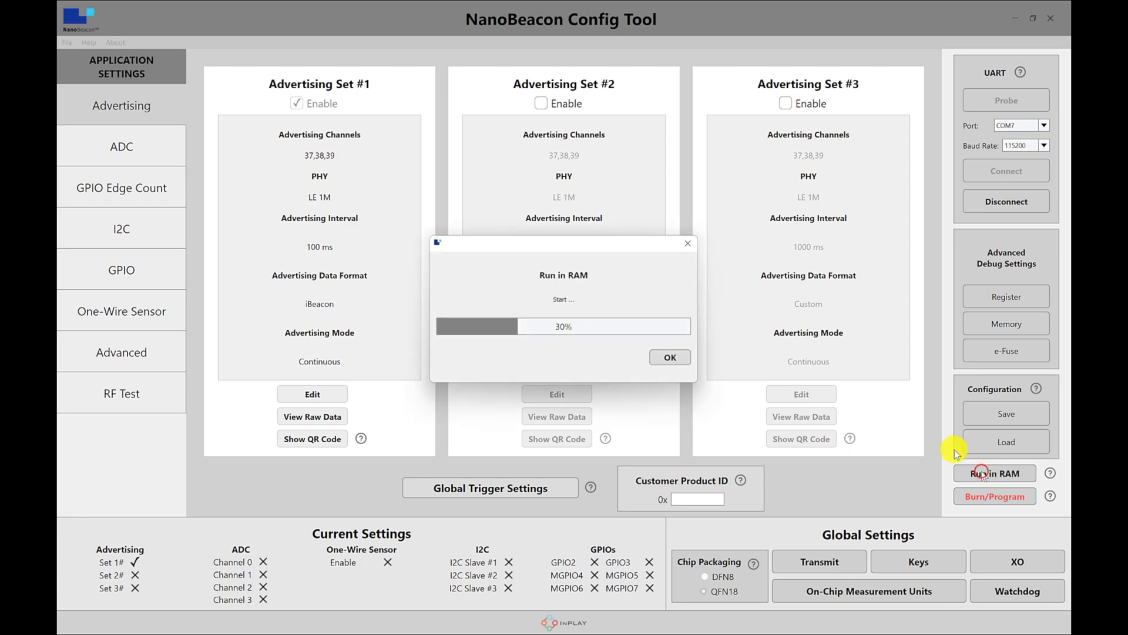
pyautogui.click(669, 357)
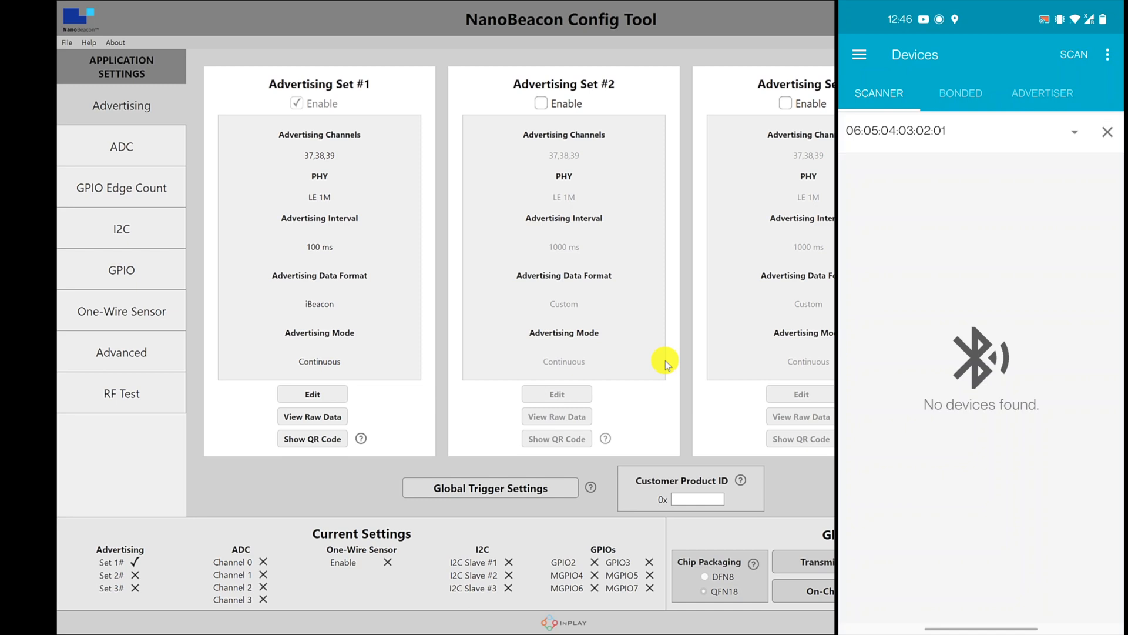
pyautogui.click(1074, 54)
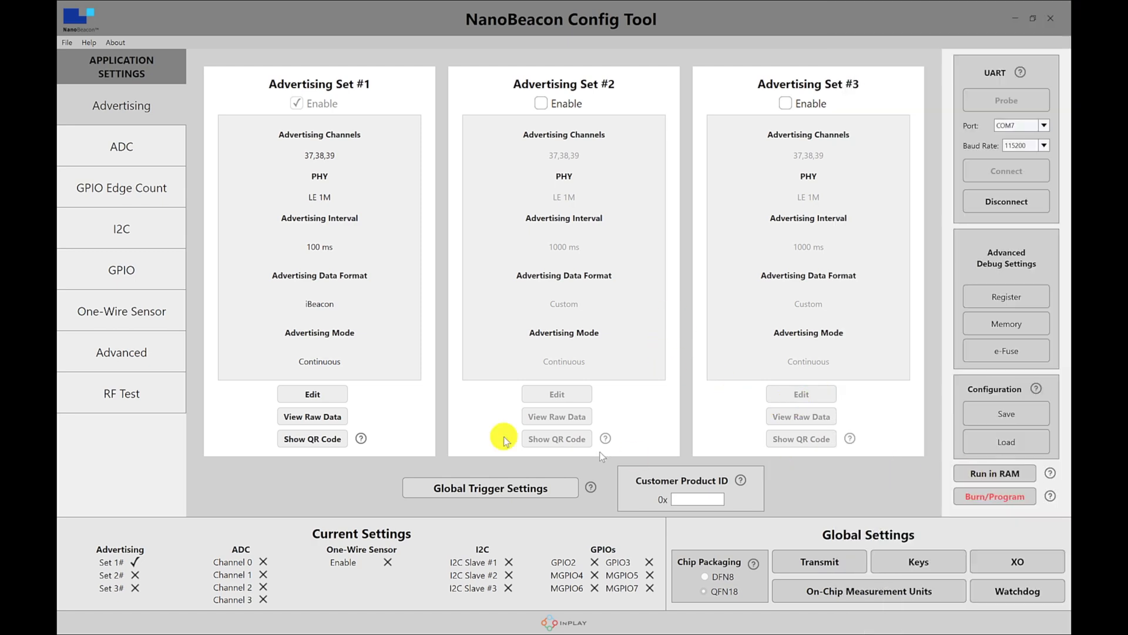
pyautogui.click(311, 394)
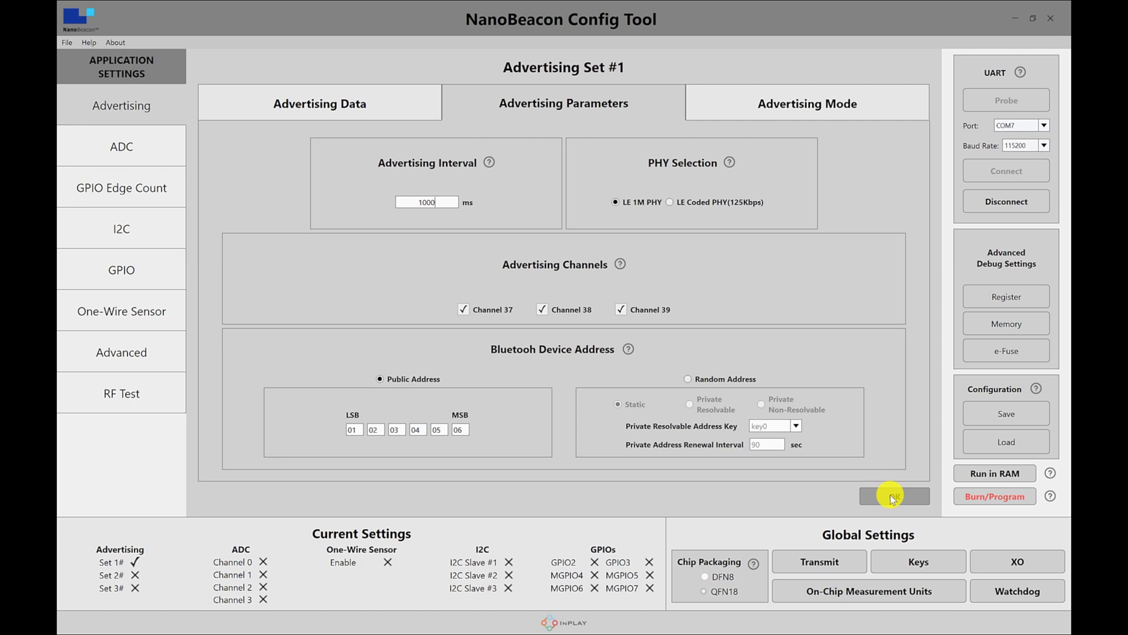
# Apply the 1000 ms interval to Set #1 and run that configuration in RAM
pyautogui.click(894, 496)
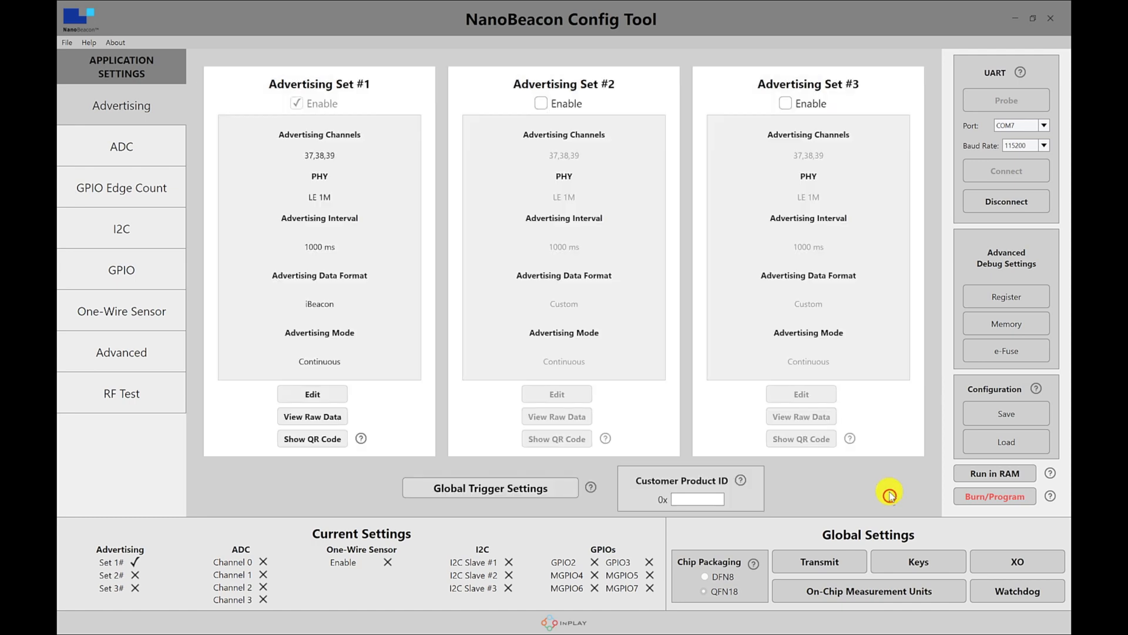
pyautogui.moveTo(762, 519)
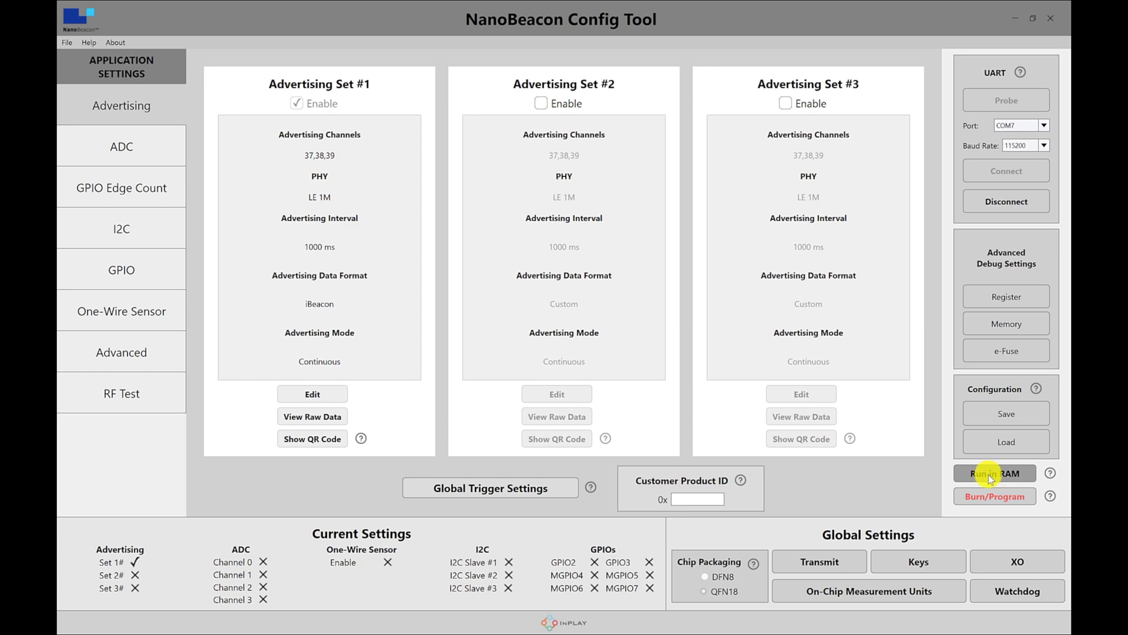
pyautogui.click(994, 472)
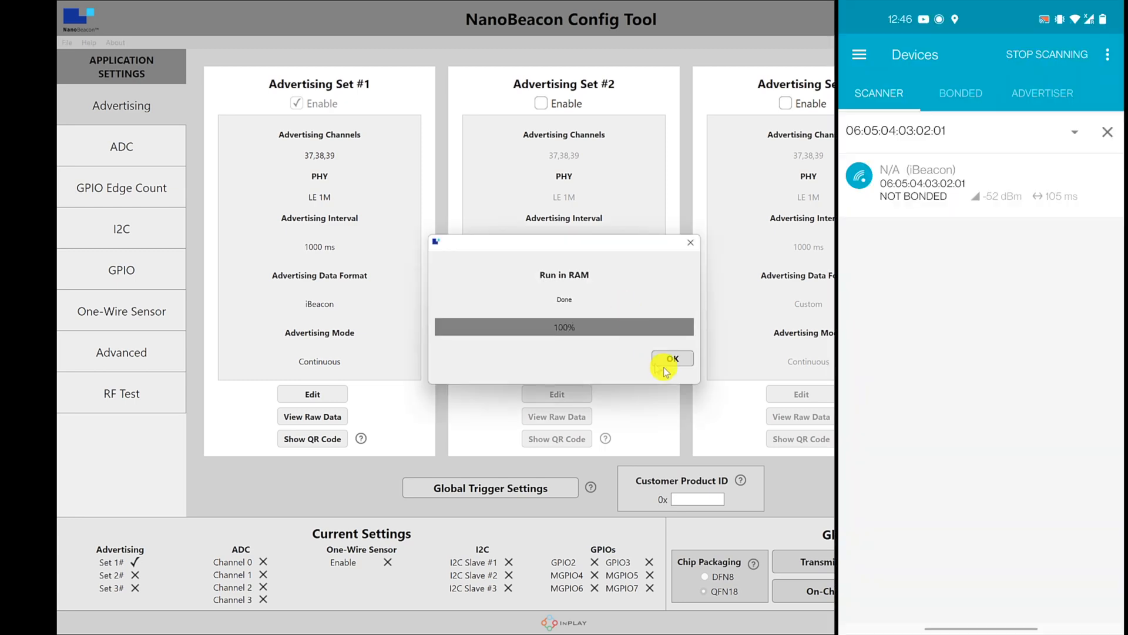
pyautogui.click(671, 359)
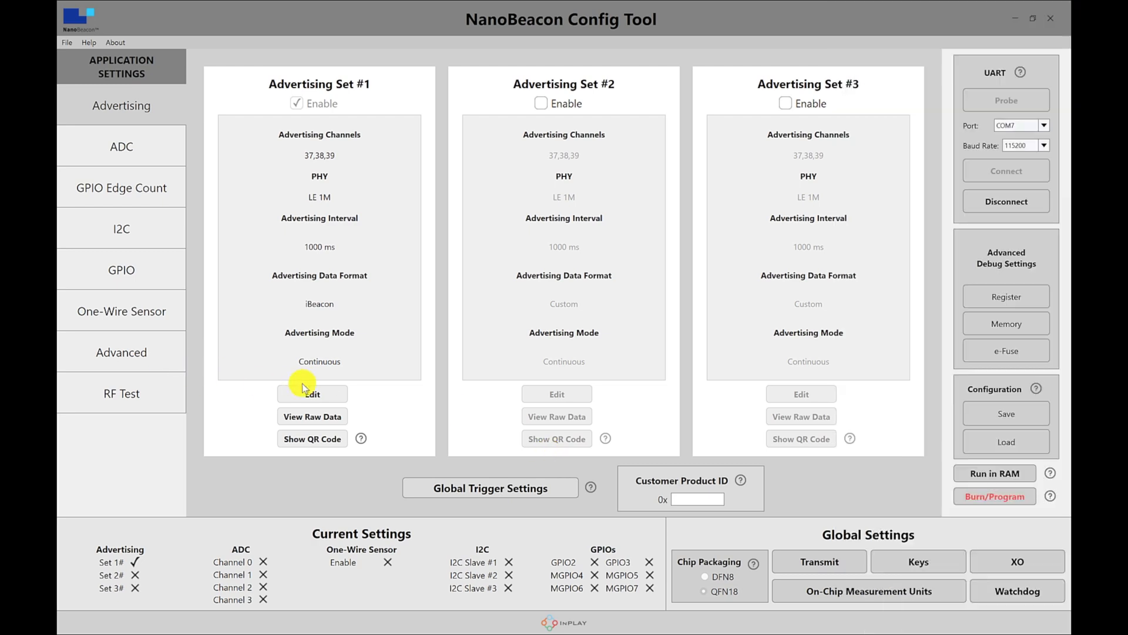
pyautogui.click(311, 394)
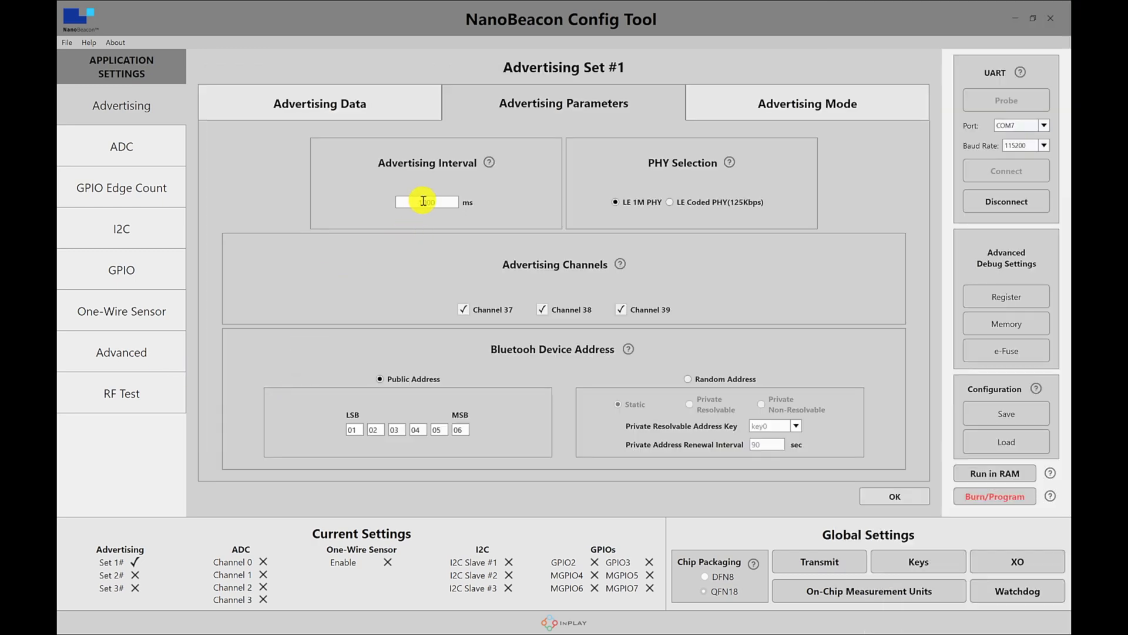
# Run Set #1 in RAM at 3000 ms, then view its iBeacon major 0100, minor 0010
pyautogui.write('3000')
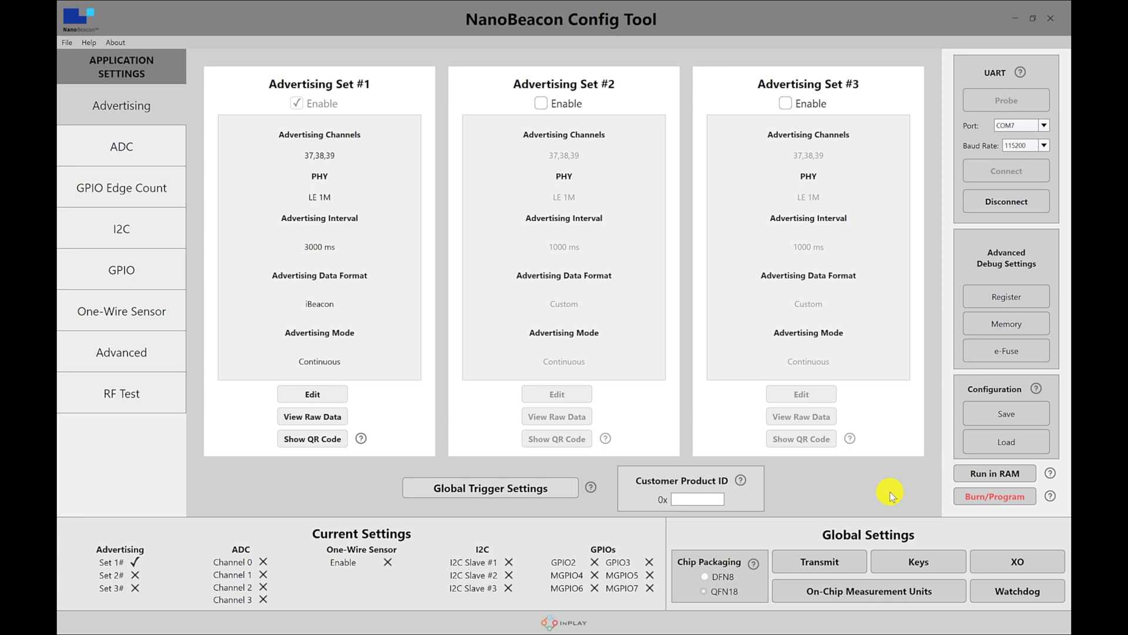
pyautogui.click(995, 473)
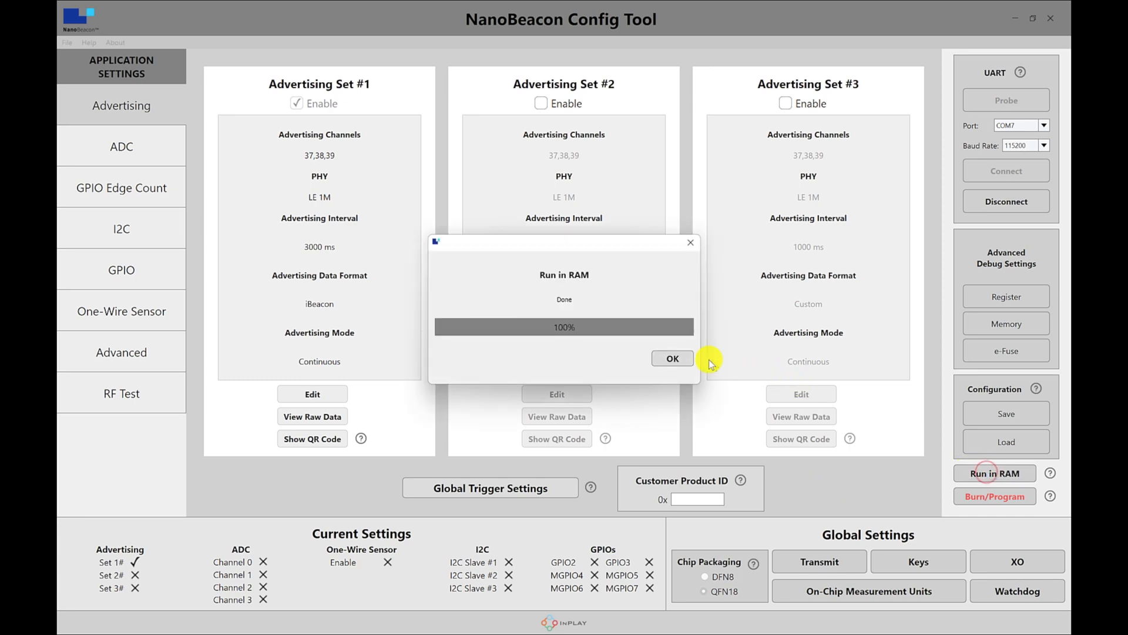
pyautogui.click(671, 358)
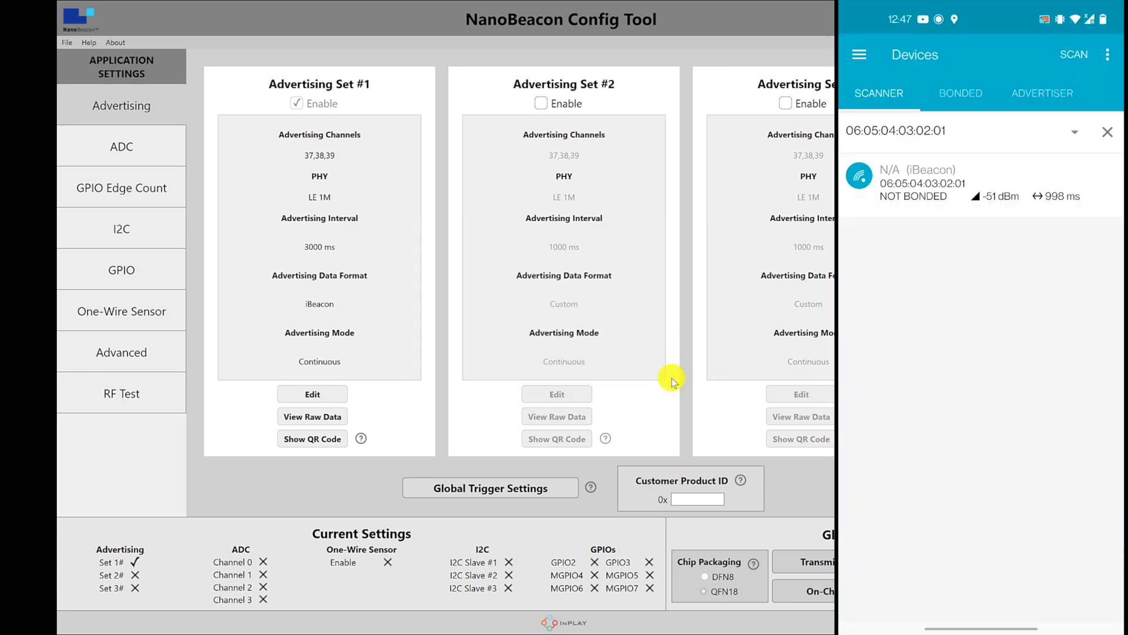
pyautogui.click(1073, 54)
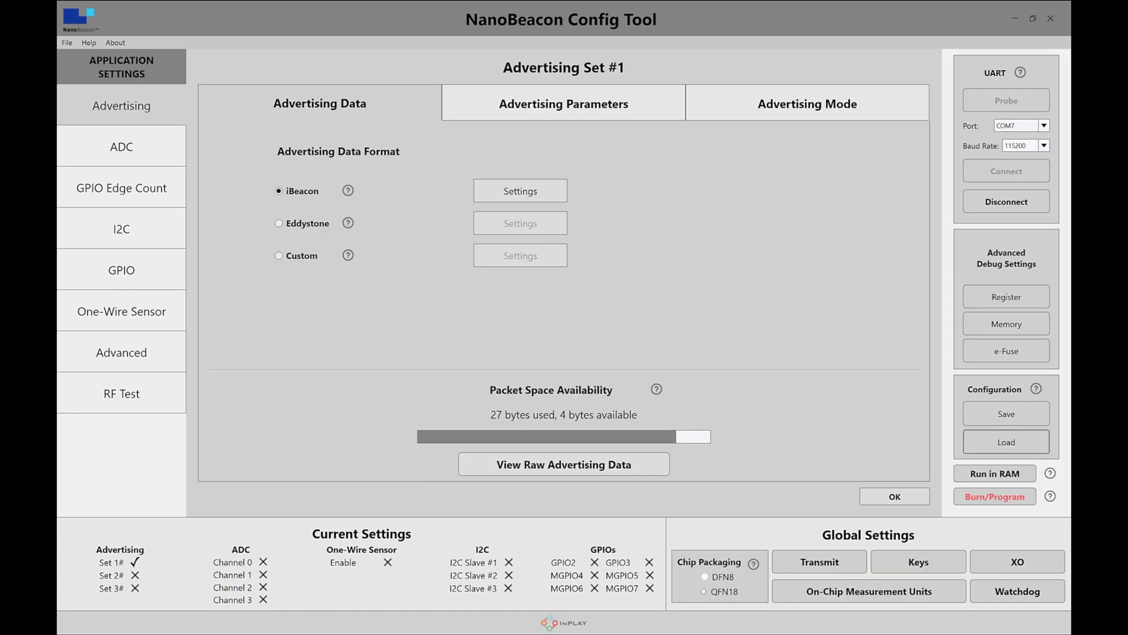
pyautogui.click(520, 190)
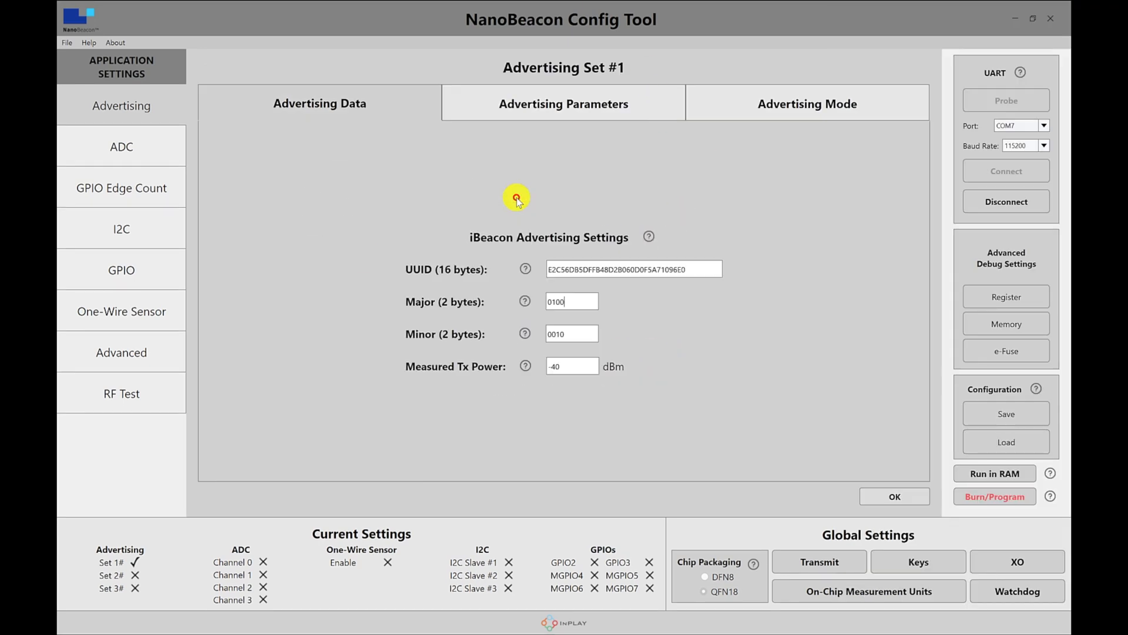
pyautogui.moveTo(827, 435)
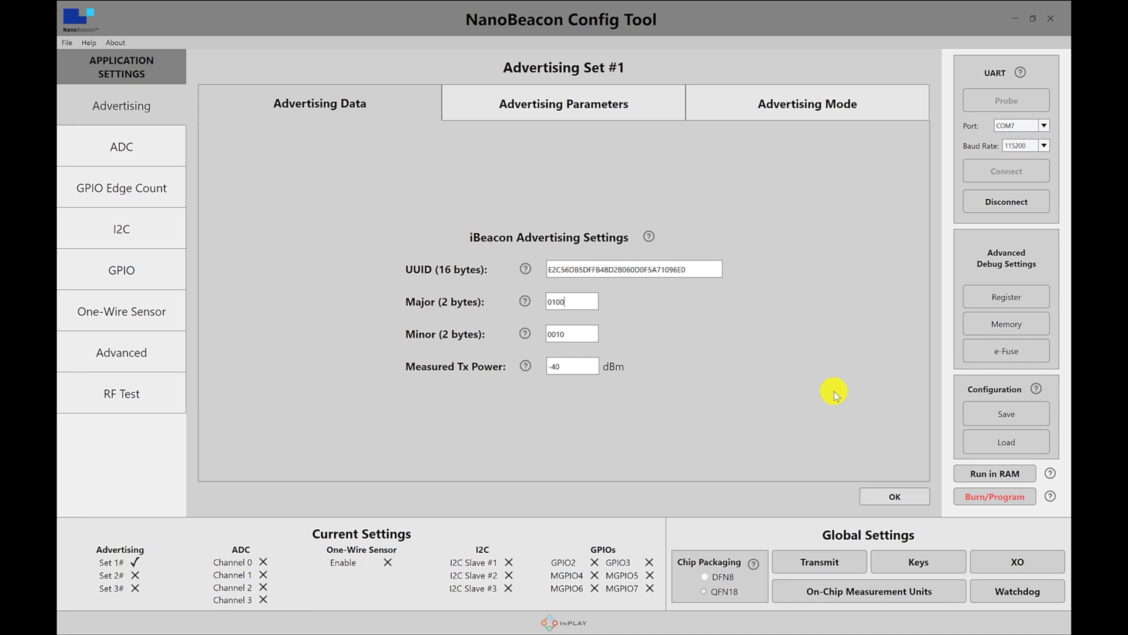
pyautogui.moveTo(768, 388)
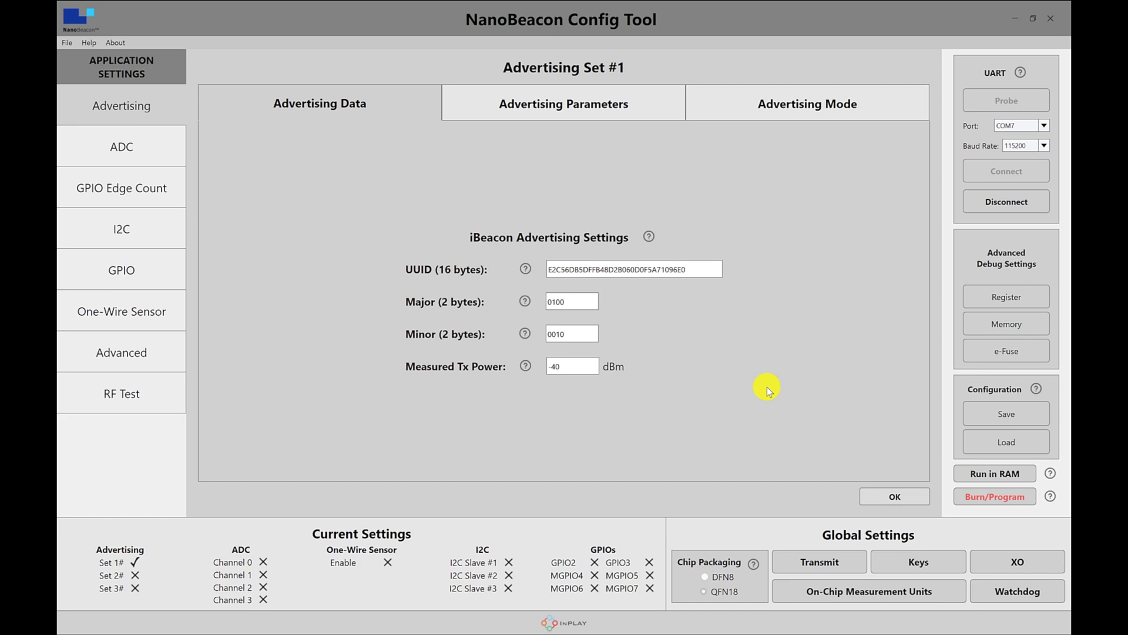